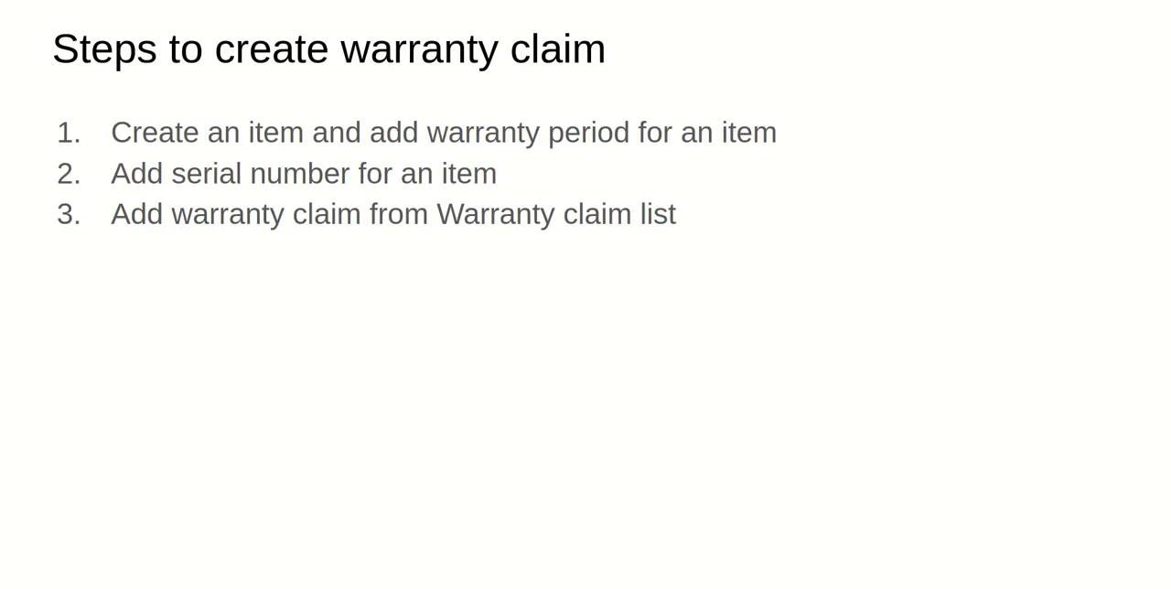
{"action": "mouse_move", "coordinate": [227, 386]}
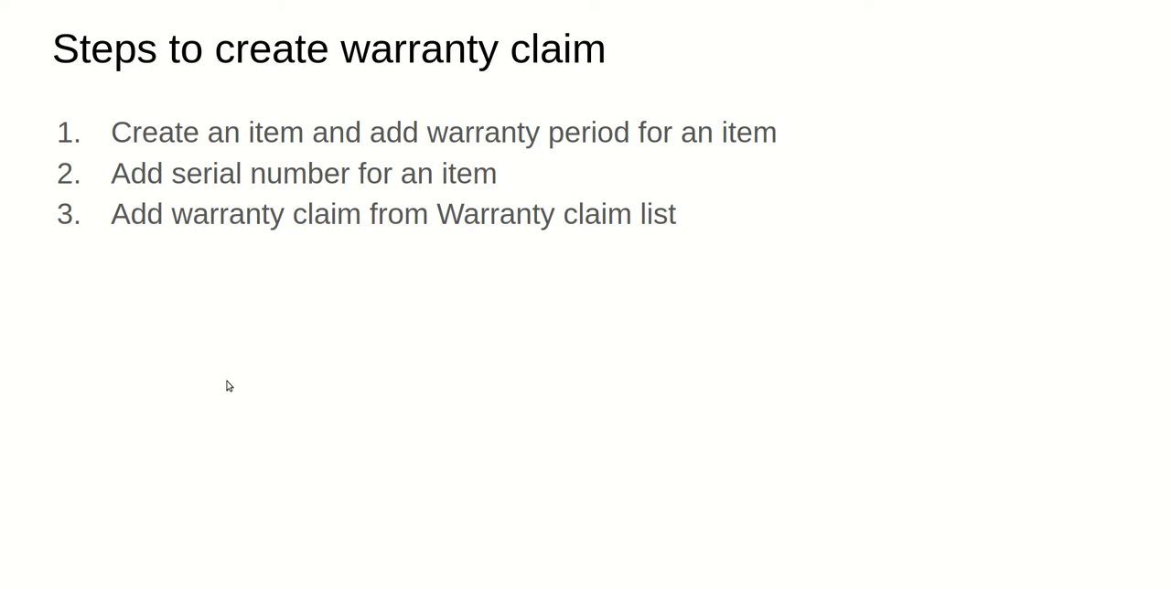
{"action": "mouse_move", "coordinate": [404, 163]}
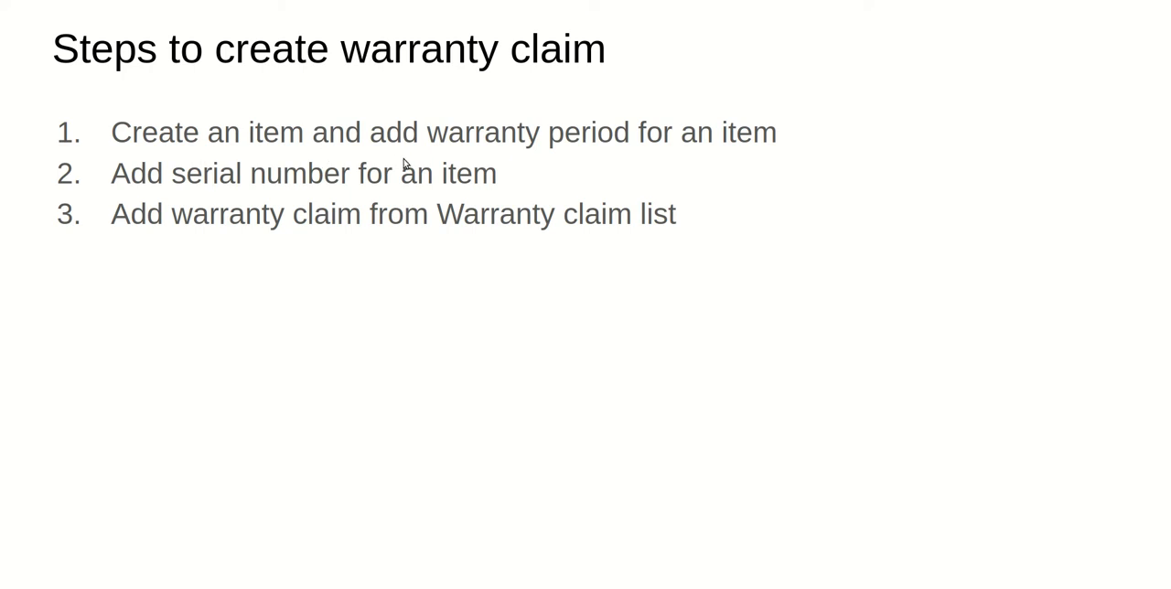
{"action": "mouse_move", "coordinate": [743, 308]}
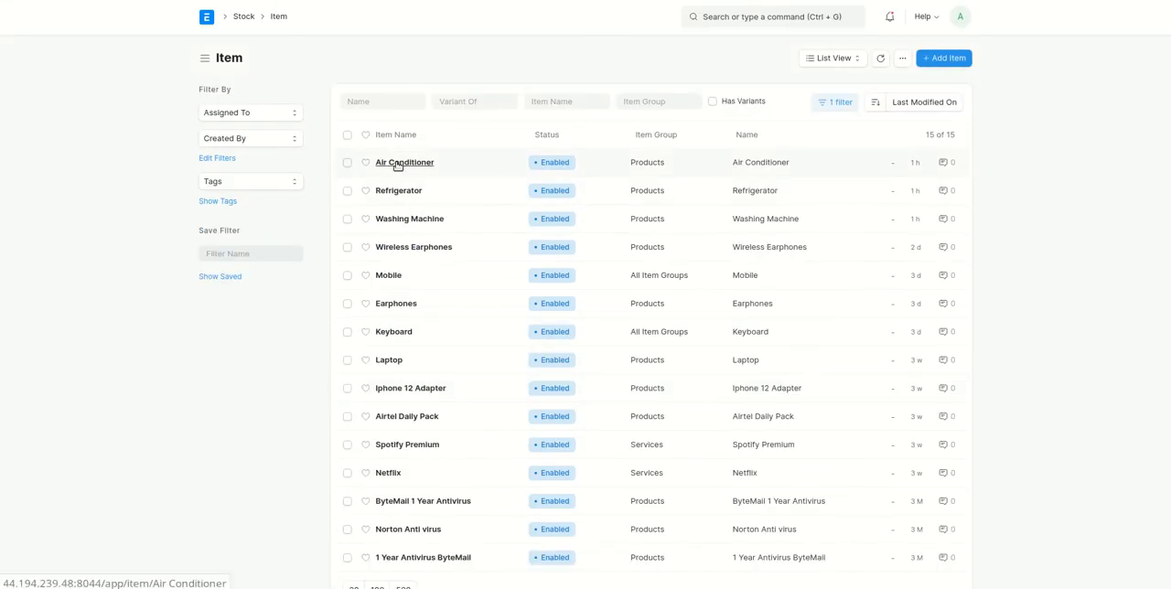
- Review the Air Conditioner item's 40-day warranty period and ACOD.### serial number series
{"action": "left_click", "coordinate": [403, 161]}
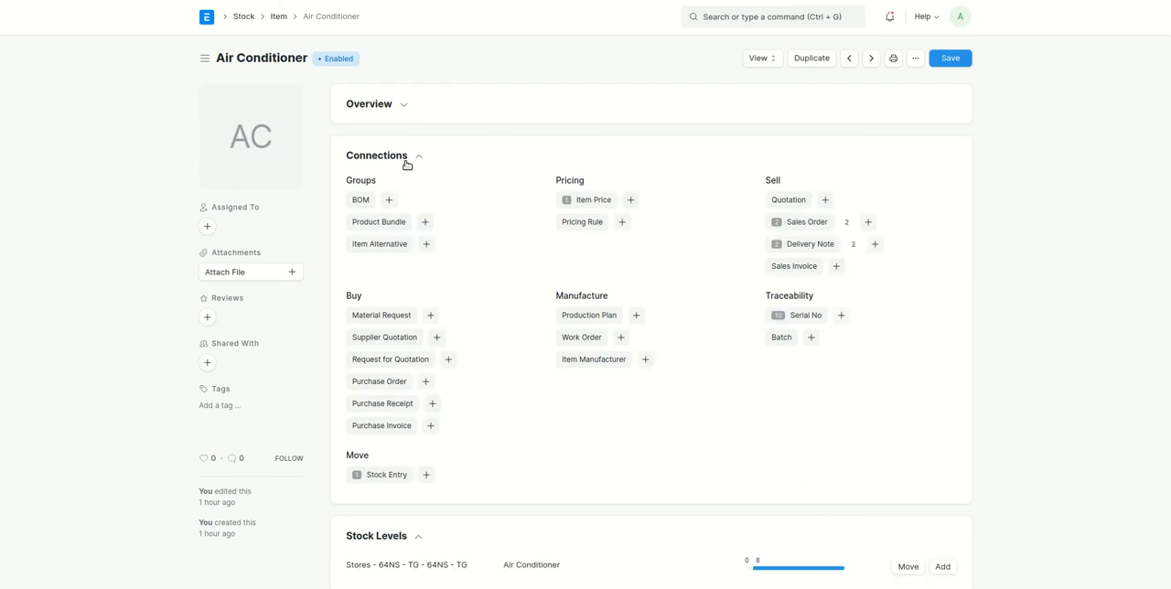
{"action": "scroll", "scroll_direction": "down", "scroll_amount": 3}
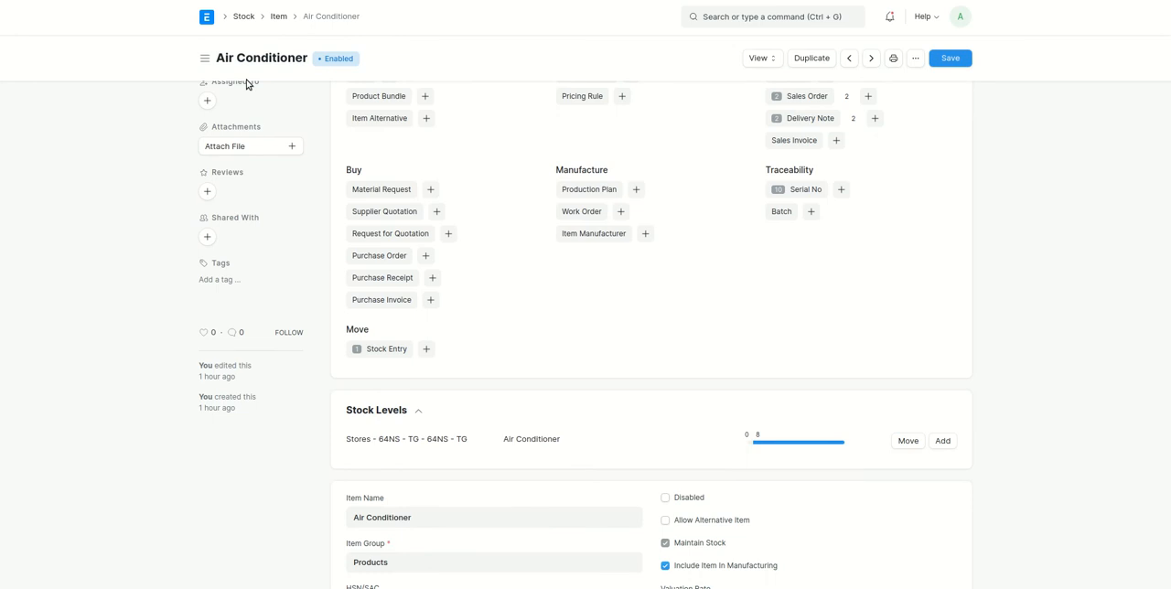
{"action": "scroll", "scroll_direction": "down", "scroll_amount": 3}
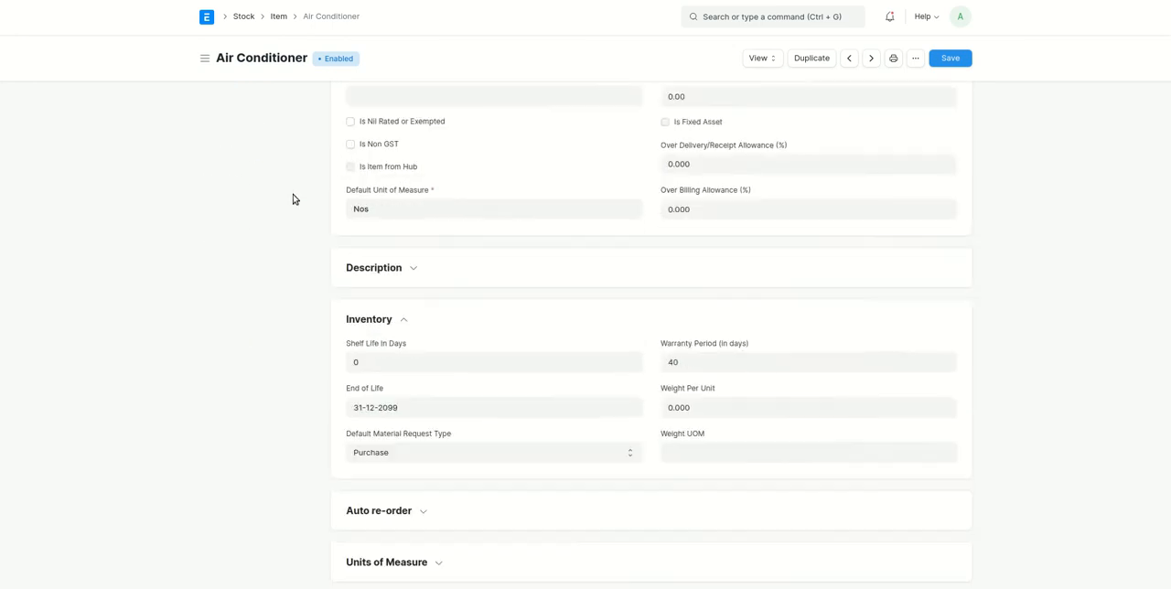
{"action": "scroll", "scroll_direction": "down", "scroll_amount": 3}
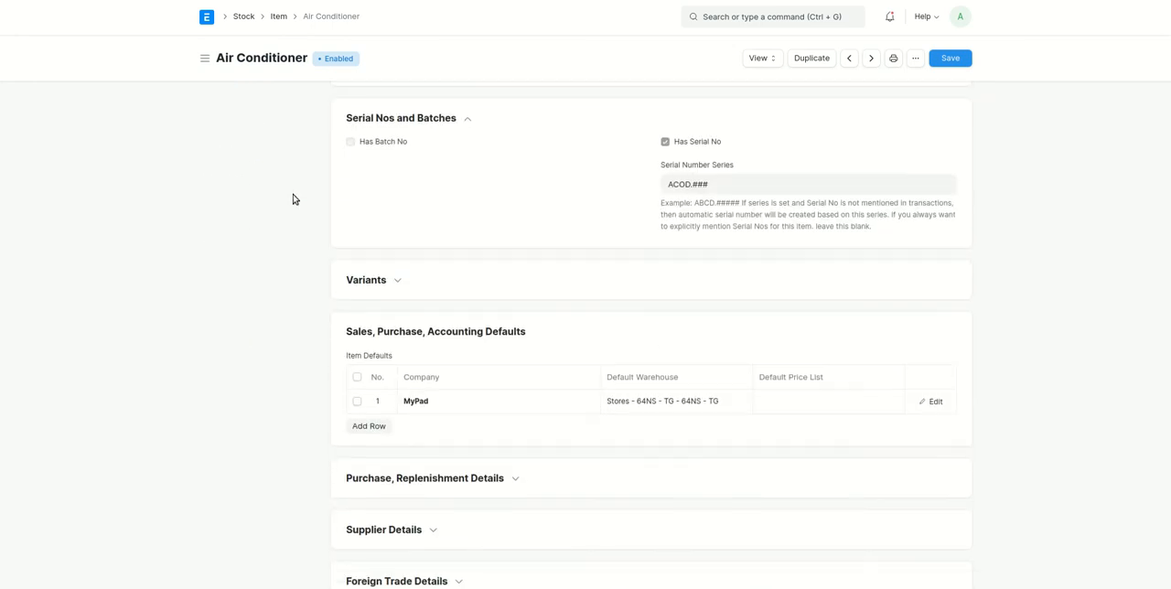
{"action": "scroll", "scroll_direction": "down", "scroll_amount": 3}
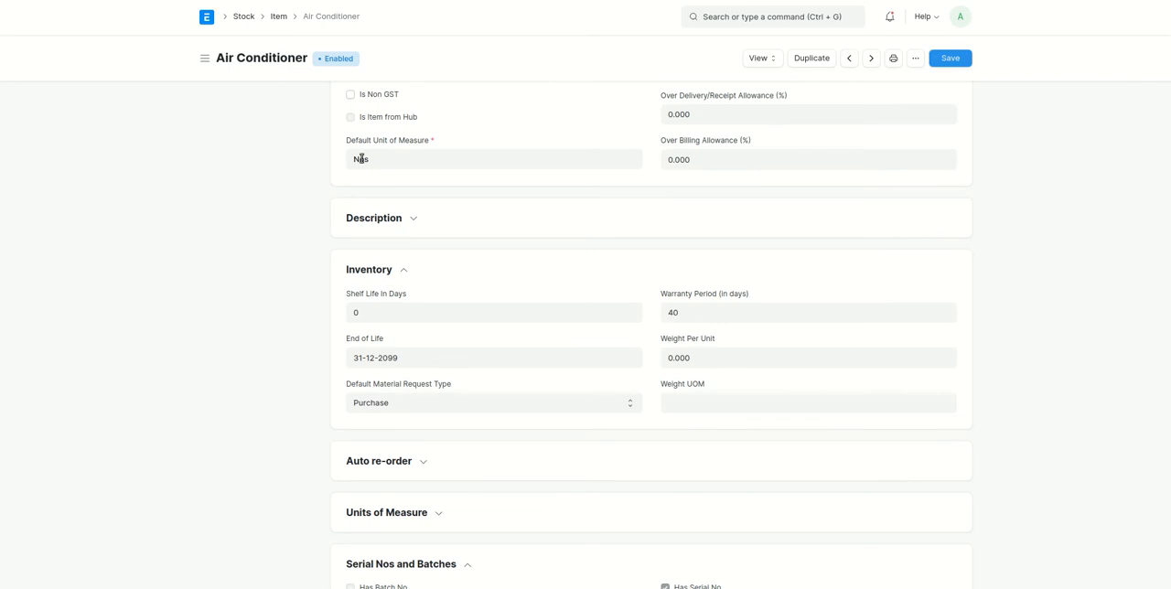
{"action": "mouse_move", "coordinate": [578, 293]}
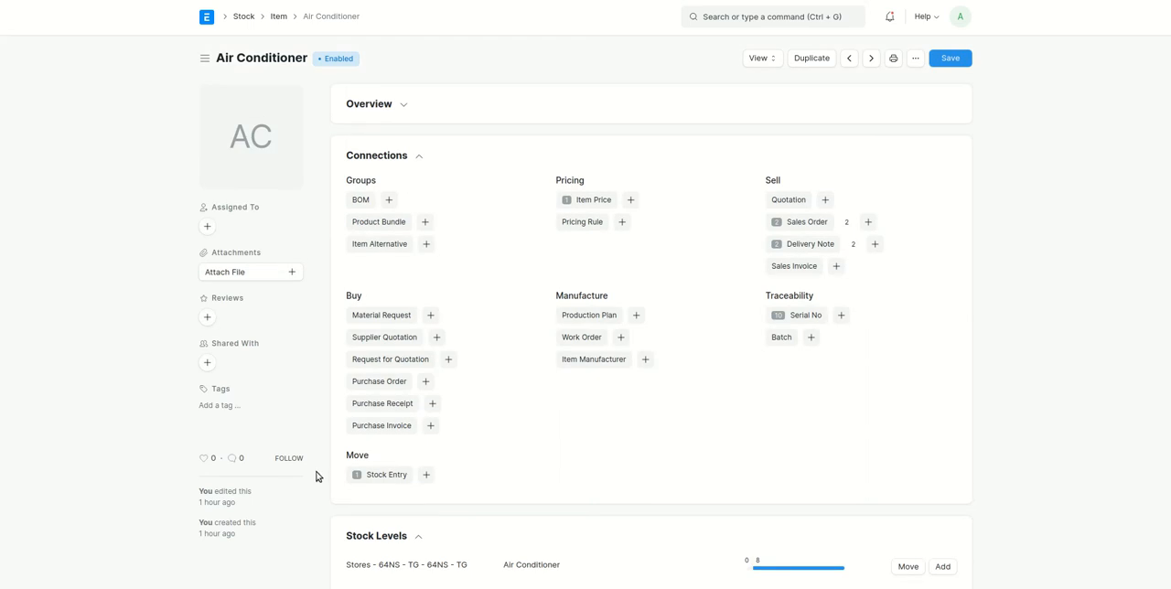
{"action": "scroll", "scroll_direction": "down", "scroll_amount": 3}
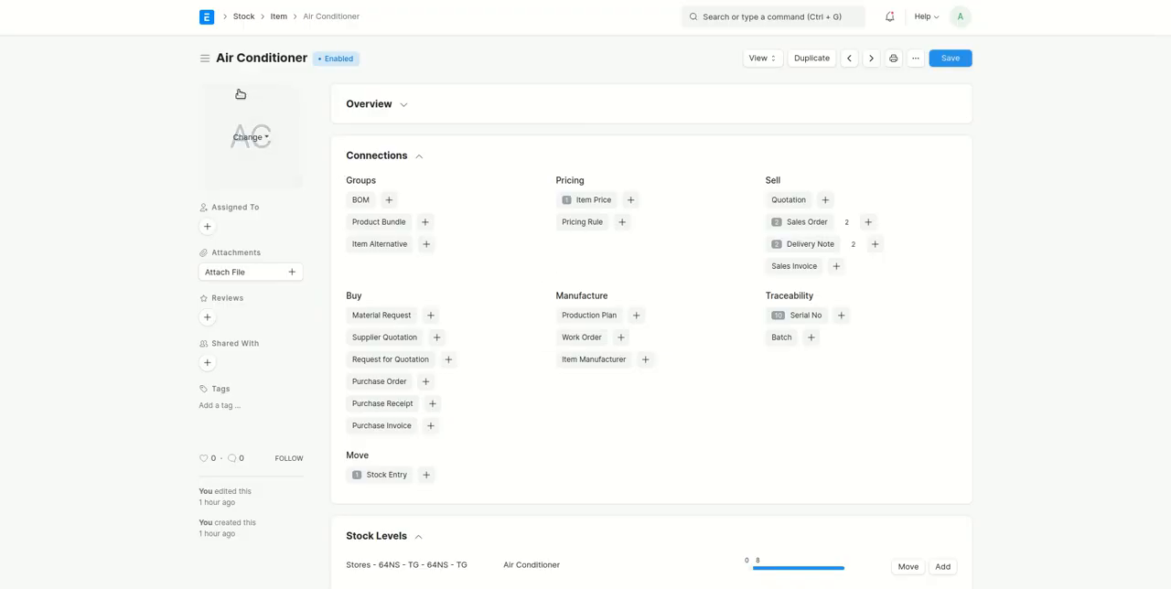
{"action": "mouse_move", "coordinate": [300, 113]}
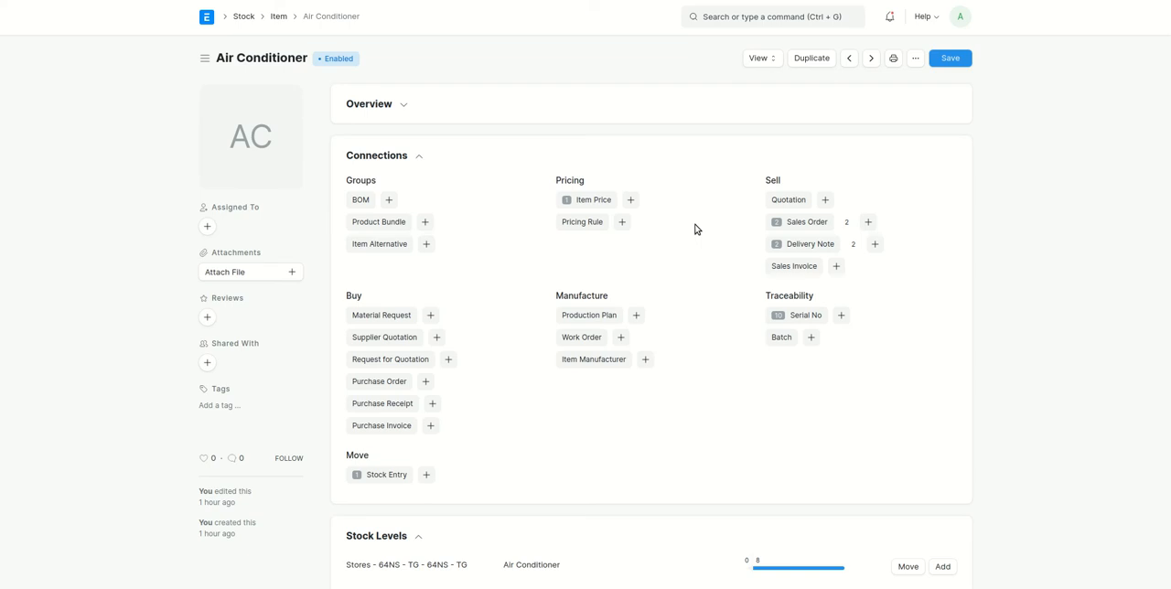
{"action": "mouse_move", "coordinate": [695, 135]}
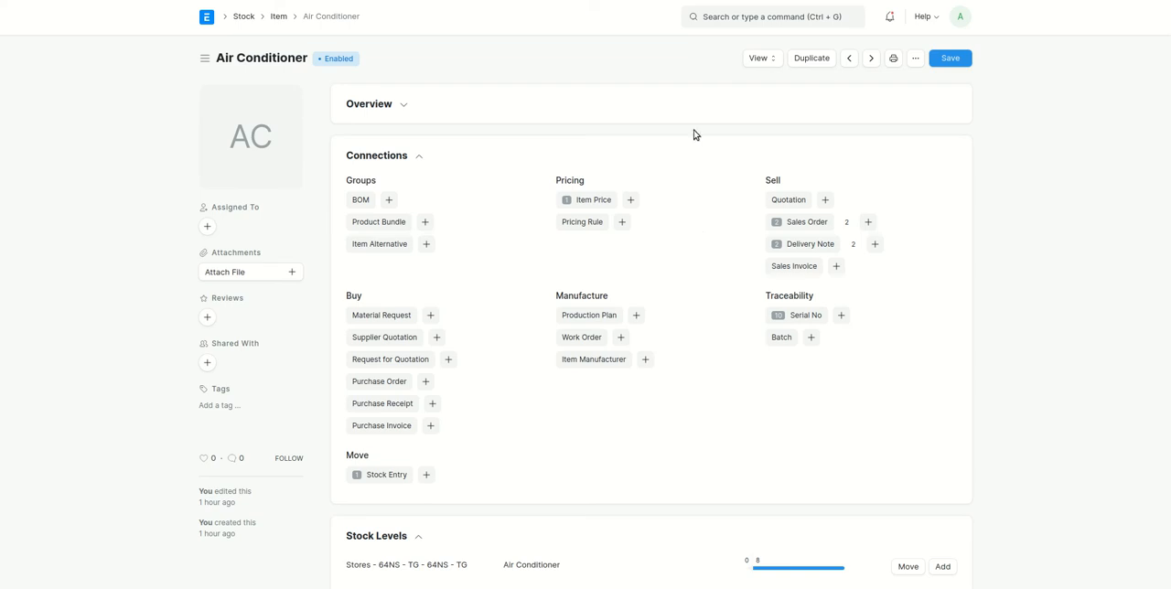
{"action": "left_click", "coordinate": [778, 17]}
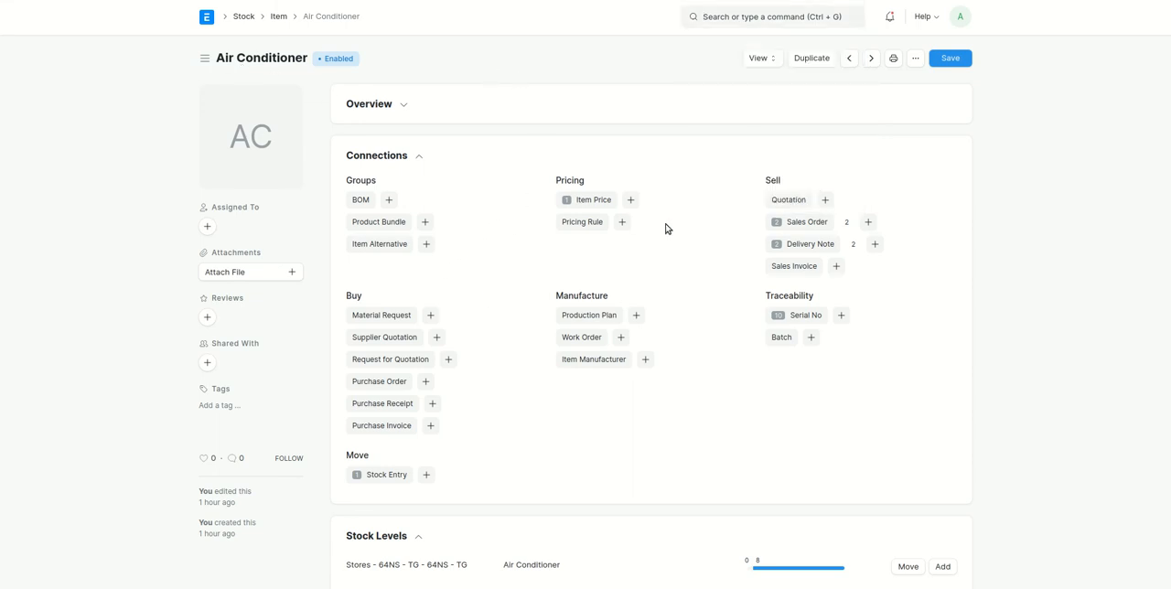
{"action": "mouse_move", "coordinate": [867, 223]}
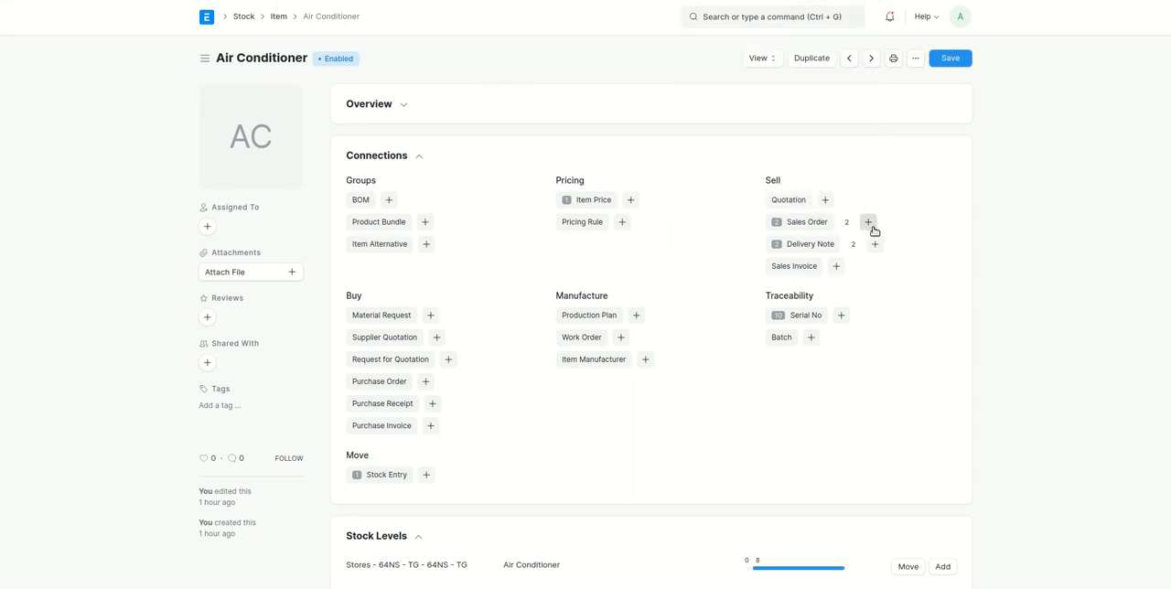
- Create a sales order for Henry with one Air Conditioner, delivery 08-11-2021, and save it as draft
{"action": "left_click", "coordinate": [867, 222]}
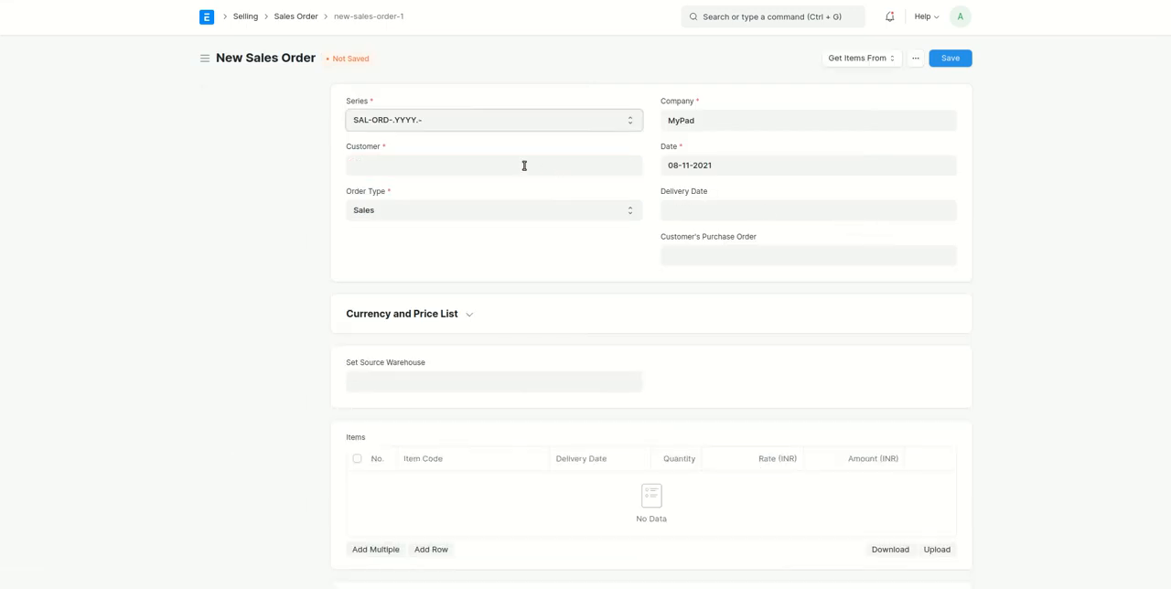
{"action": "type", "text": "hen"}
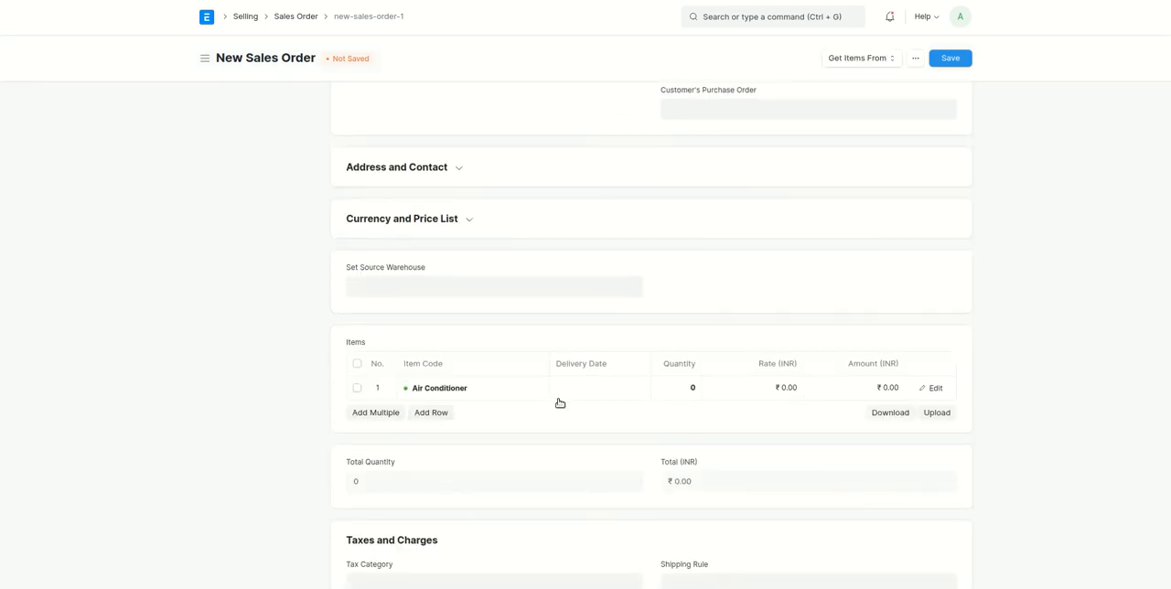
{"action": "left_click", "coordinate": [600, 388]}
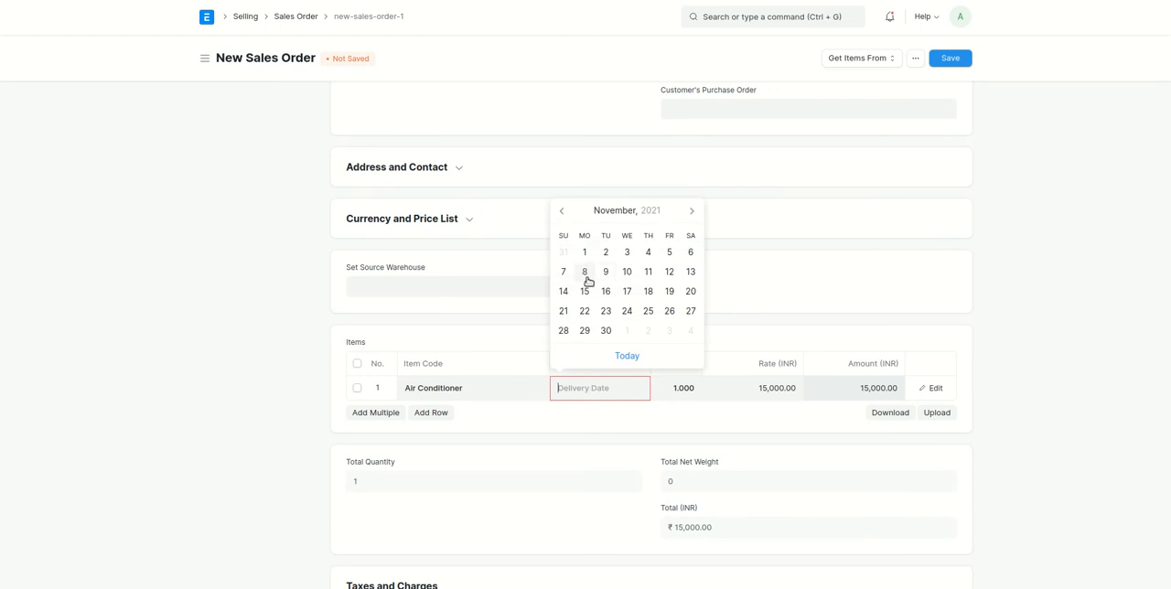
{"action": "scroll", "scroll_direction": "down", "scroll_amount": 3}
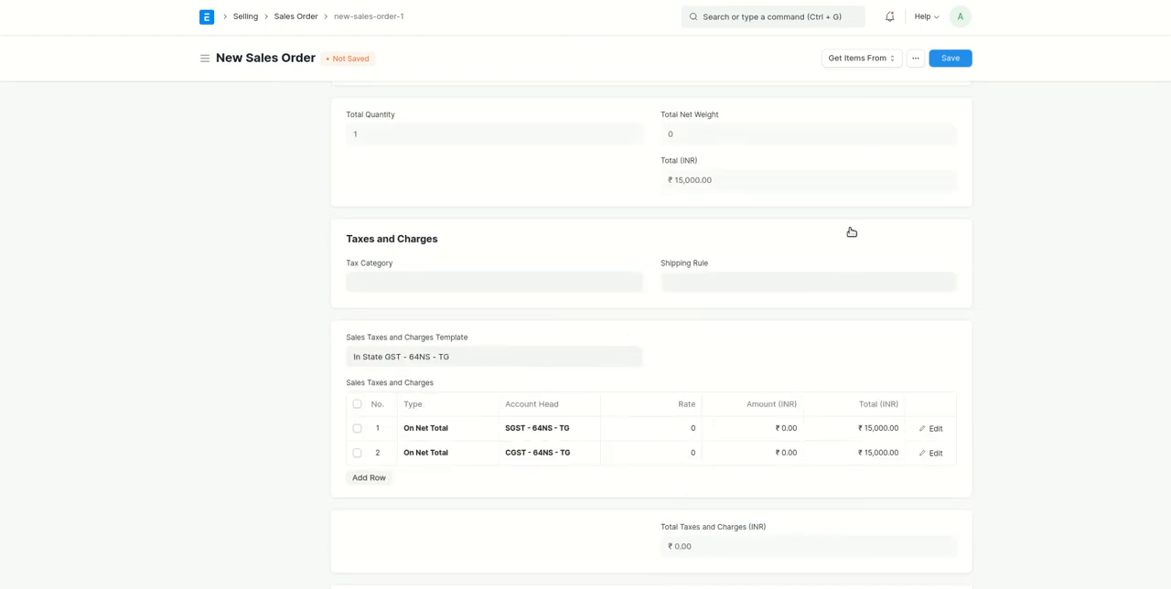
{"action": "left_click", "coordinate": [950, 59]}
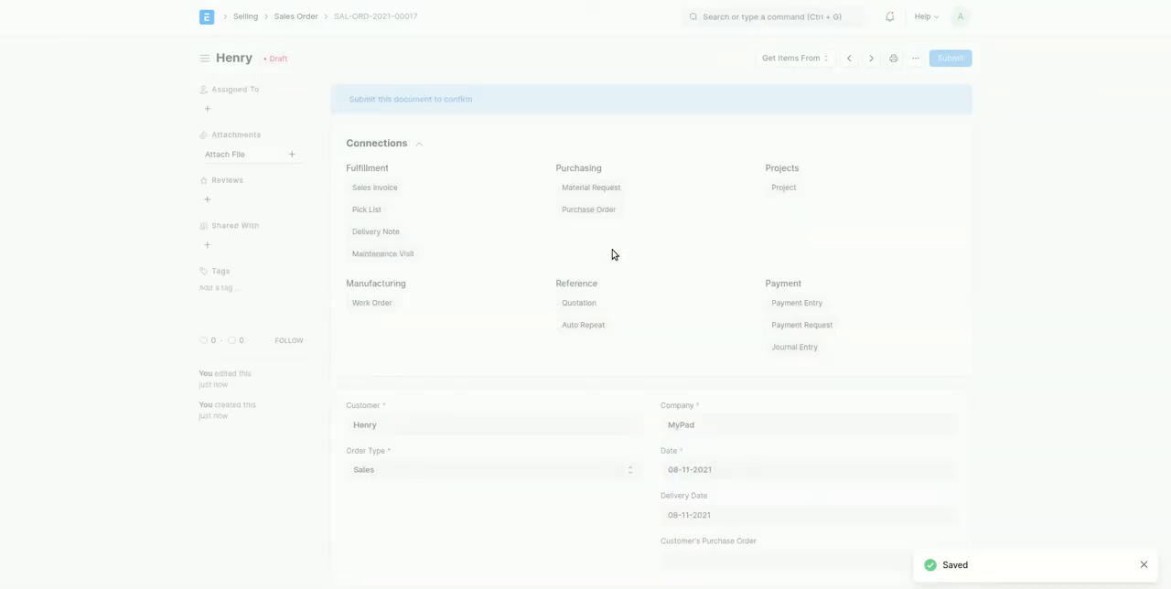
- Submit Henry's sales order and start a delivery note from its Connections
{"action": "left_click", "coordinate": [950, 59]}
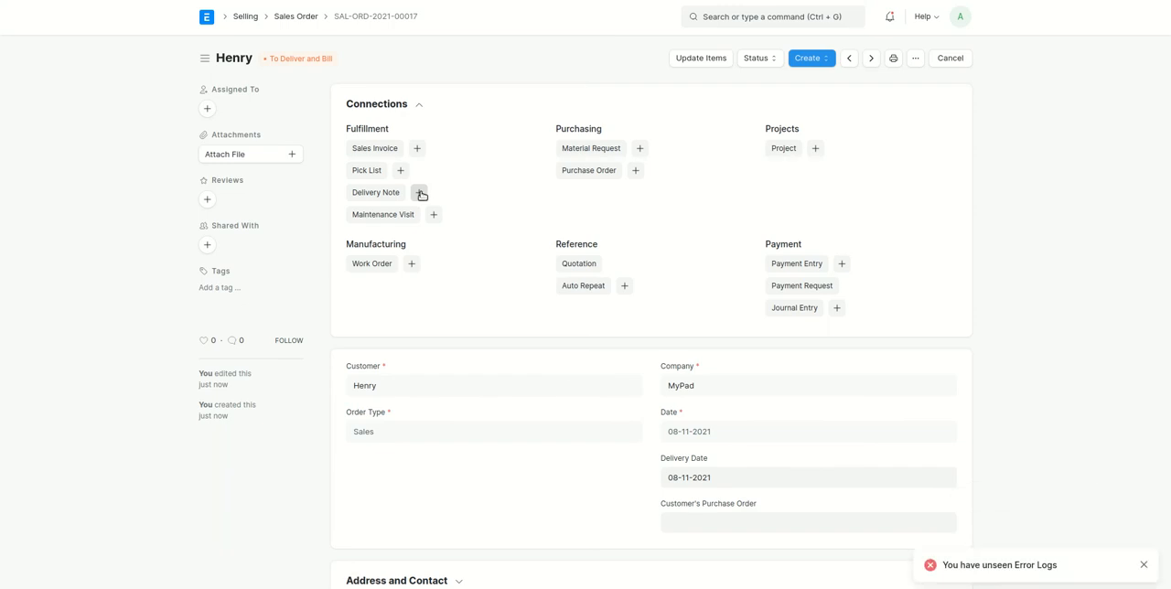
{"action": "left_click", "coordinate": [421, 194]}
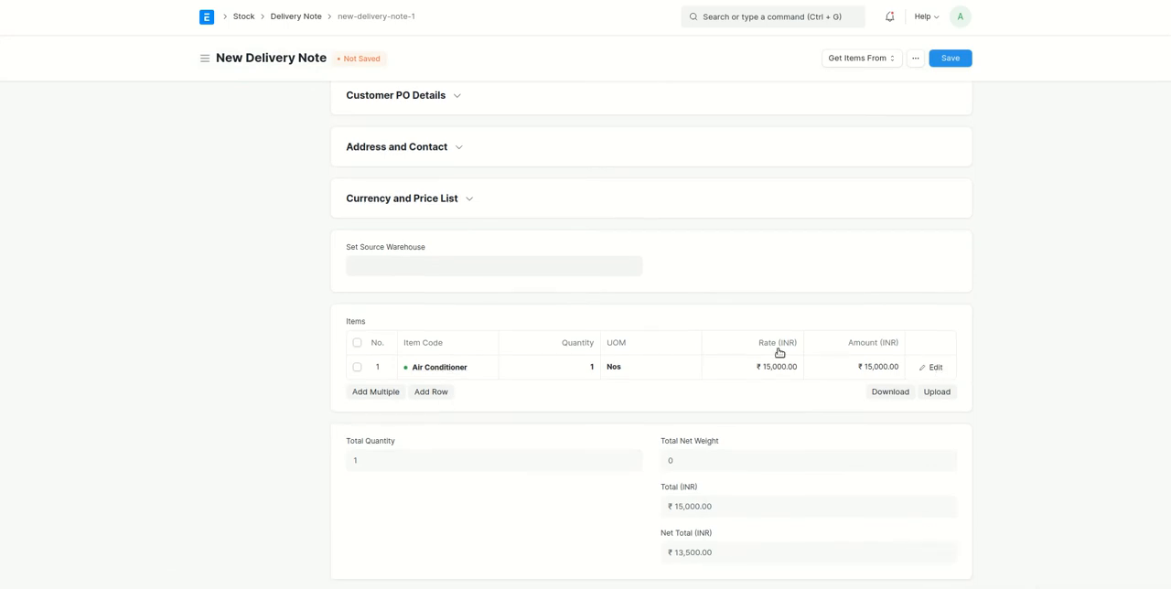
- Auto-fetch serial ACOD003 for the Air Conditioner row and insert it into the delivery note
{"action": "left_click", "coordinate": [933, 366]}
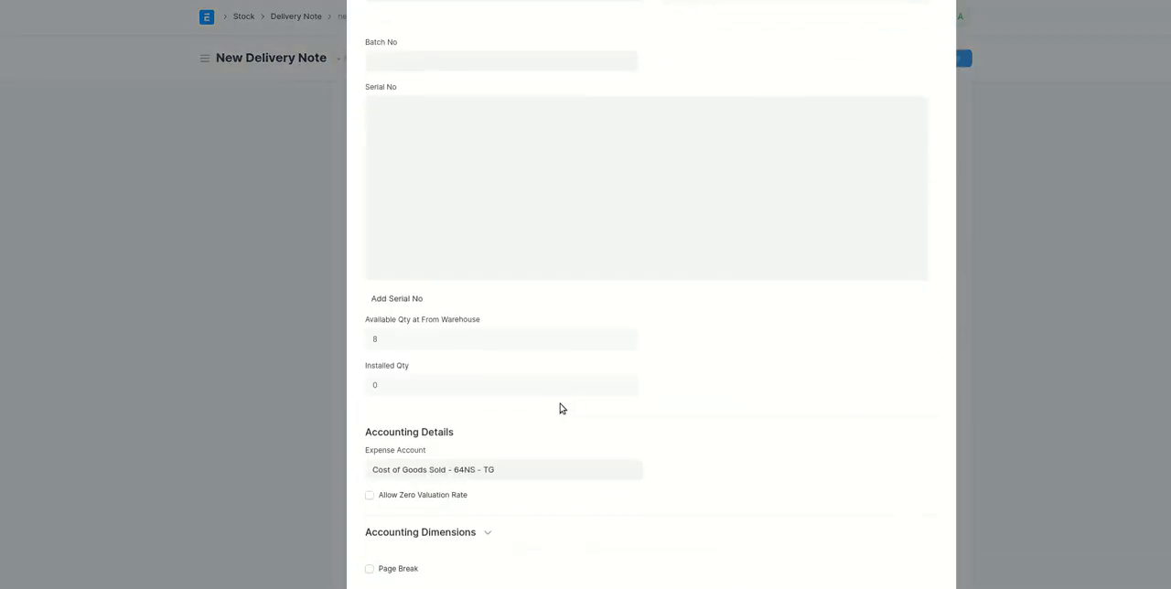
{"action": "left_click", "coordinate": [396, 298]}
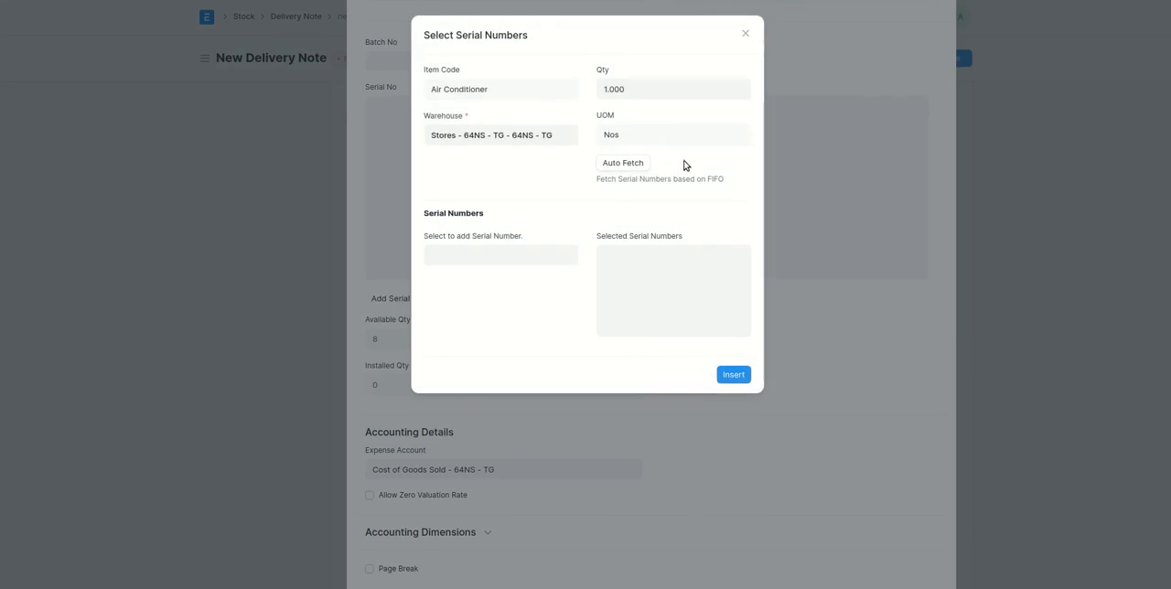
{"action": "mouse_move", "coordinate": [641, 164]}
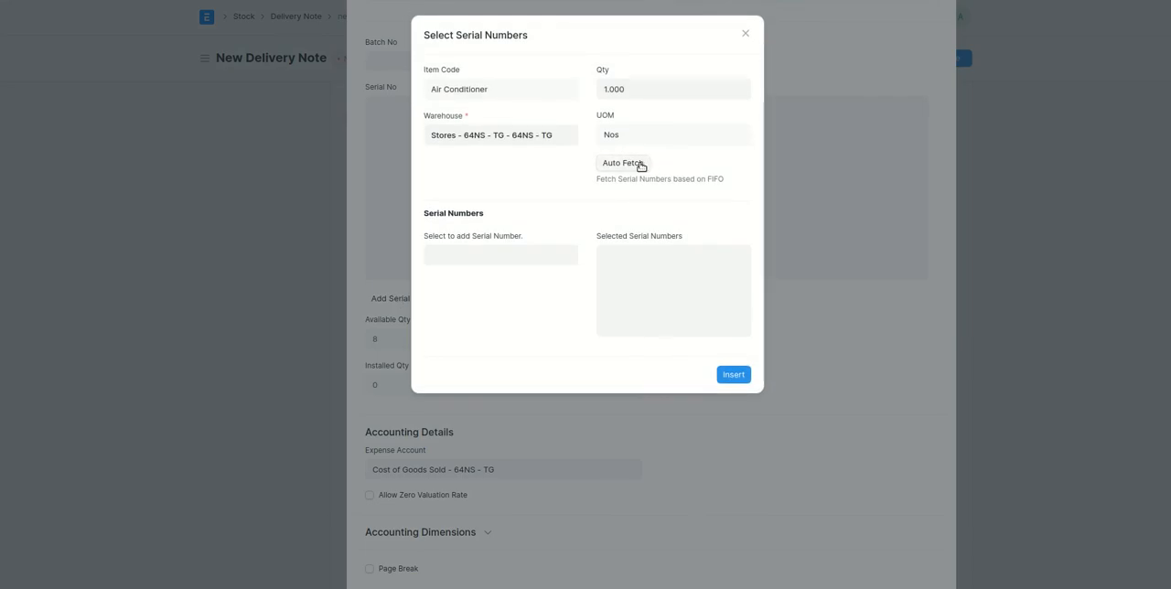
{"action": "left_click", "coordinate": [622, 163]}
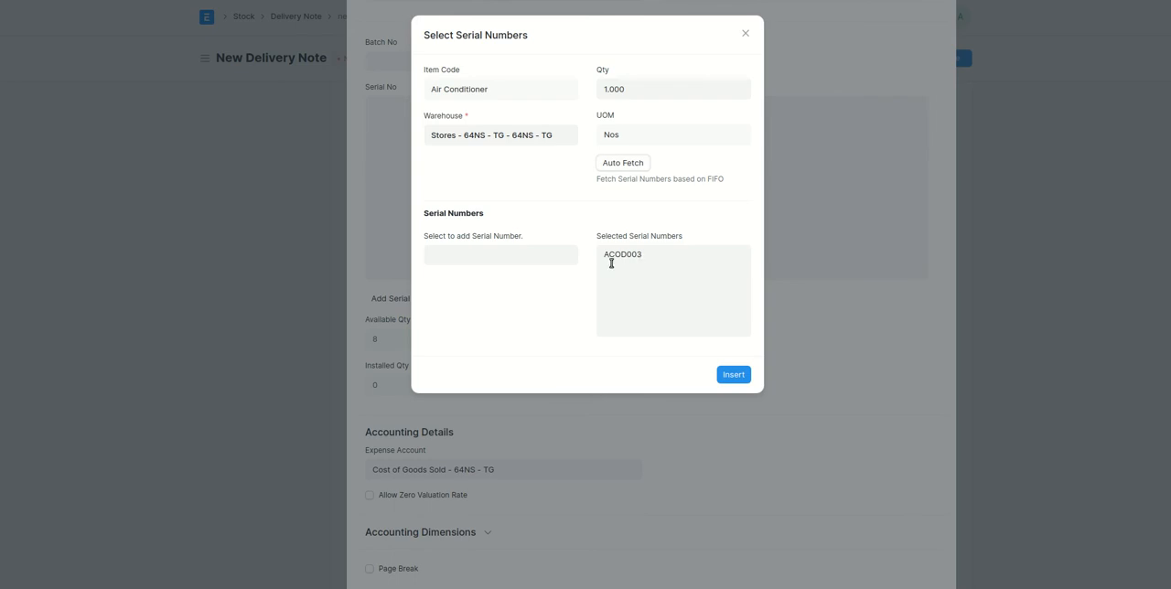
{"action": "mouse_move", "coordinate": [732, 392]}
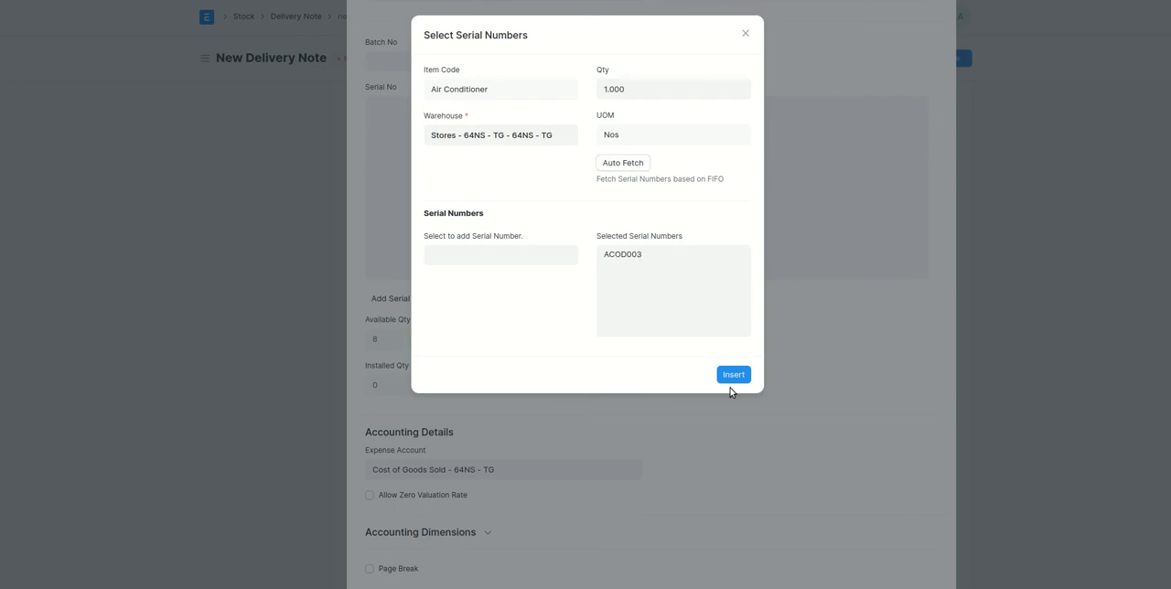
{"action": "left_click", "coordinate": [732, 373]}
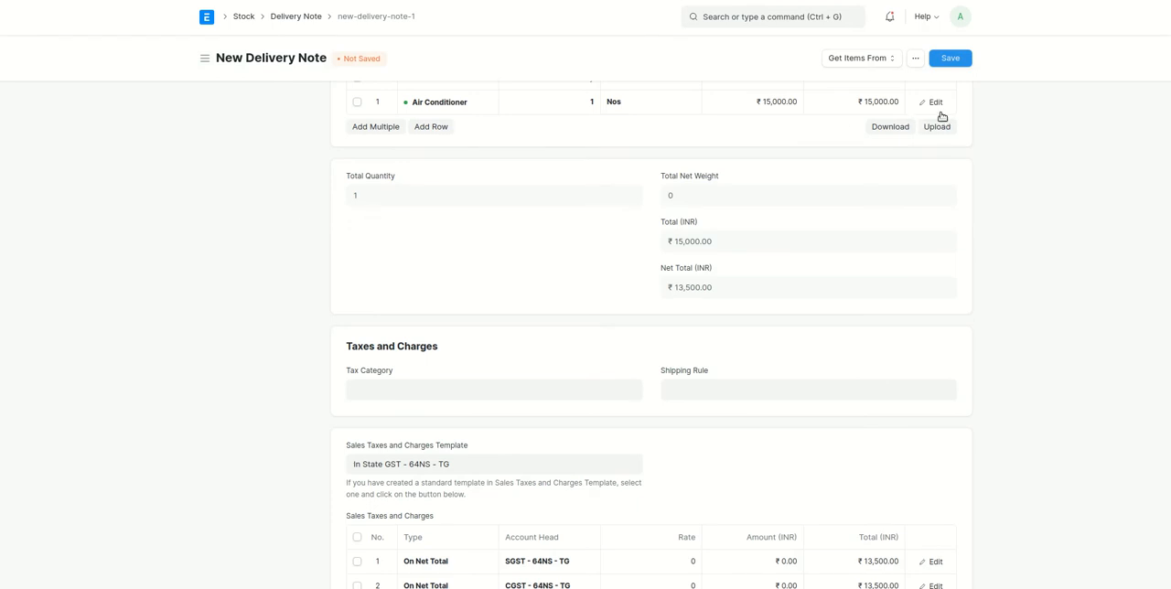
{"action": "left_click", "coordinate": [933, 103]}
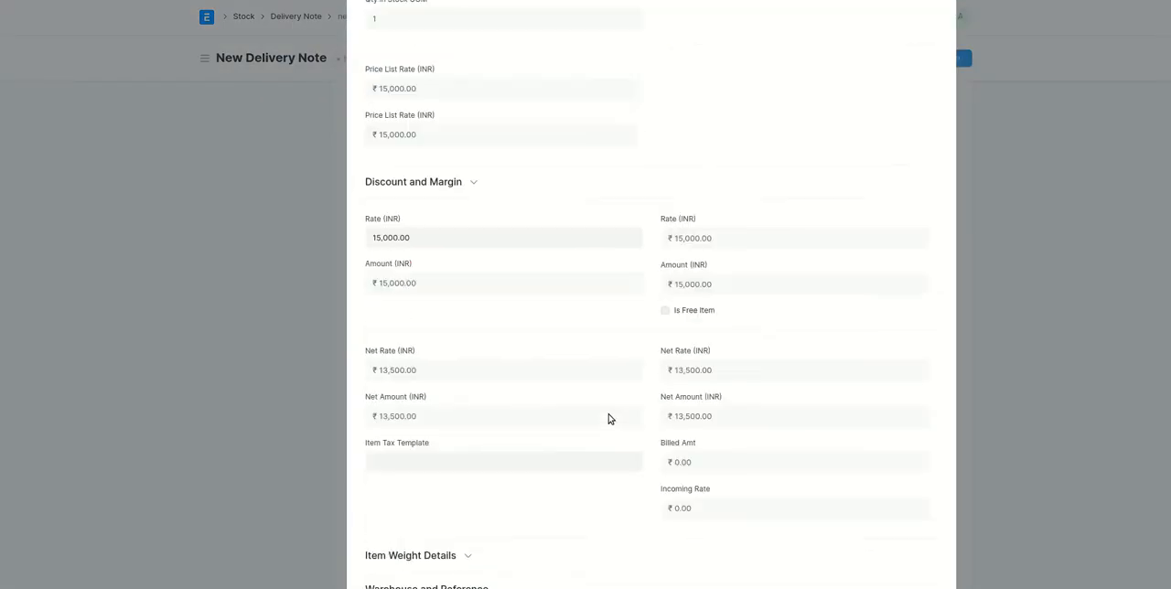
{"action": "scroll", "scroll_direction": "down", "scroll_amount": 3}
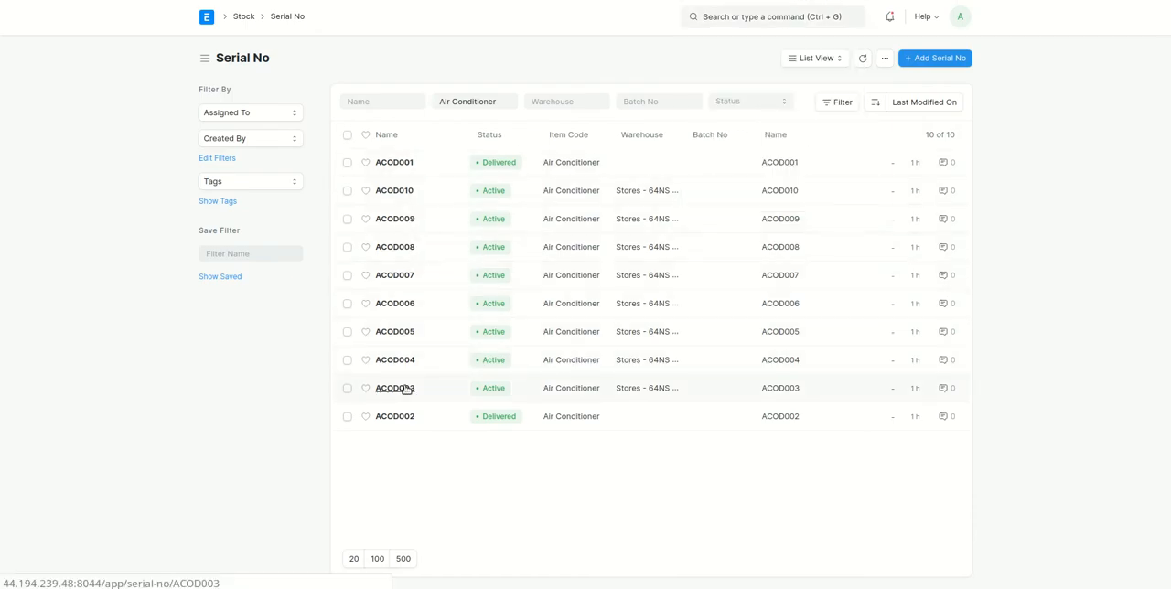
{"action": "left_click", "coordinate": [395, 388]}
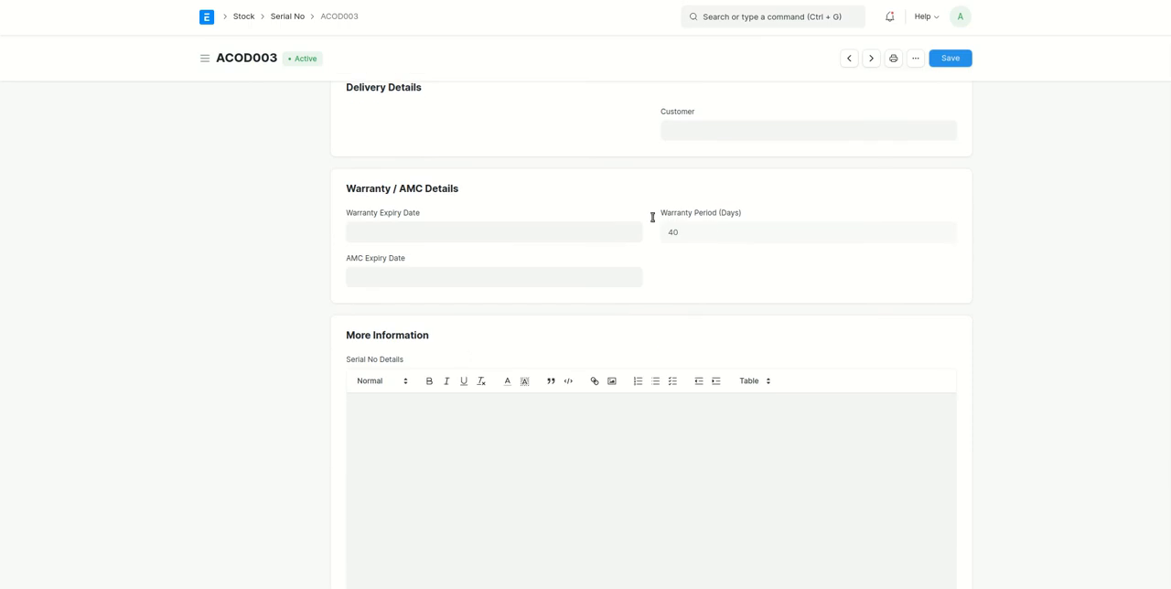
{"action": "mouse_move", "coordinate": [674, 219]}
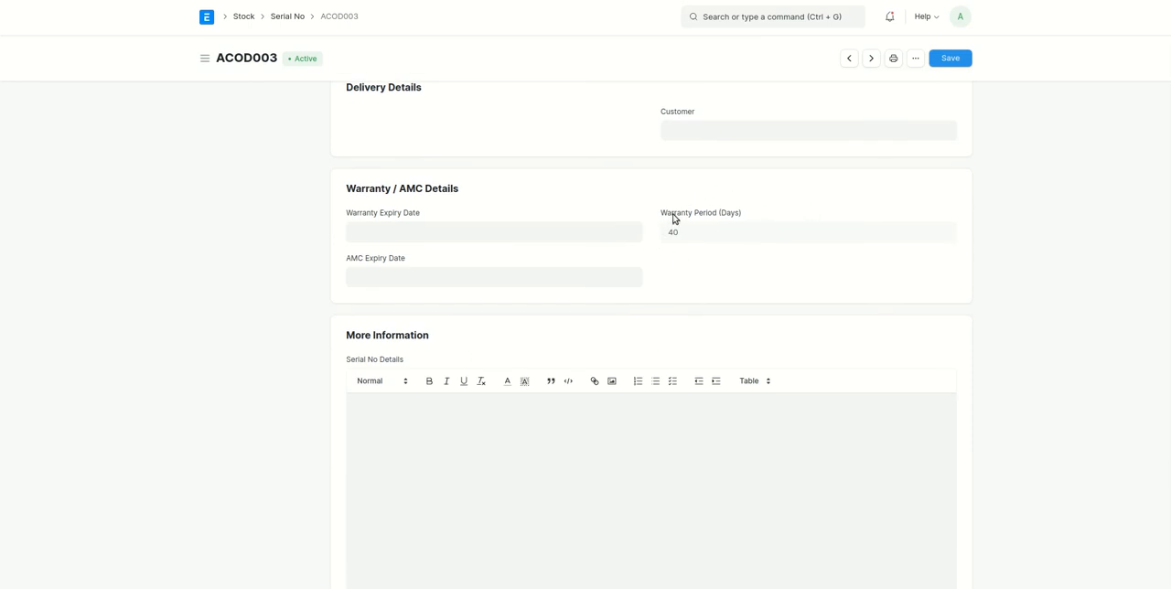
{"action": "mouse_move", "coordinate": [688, 242]}
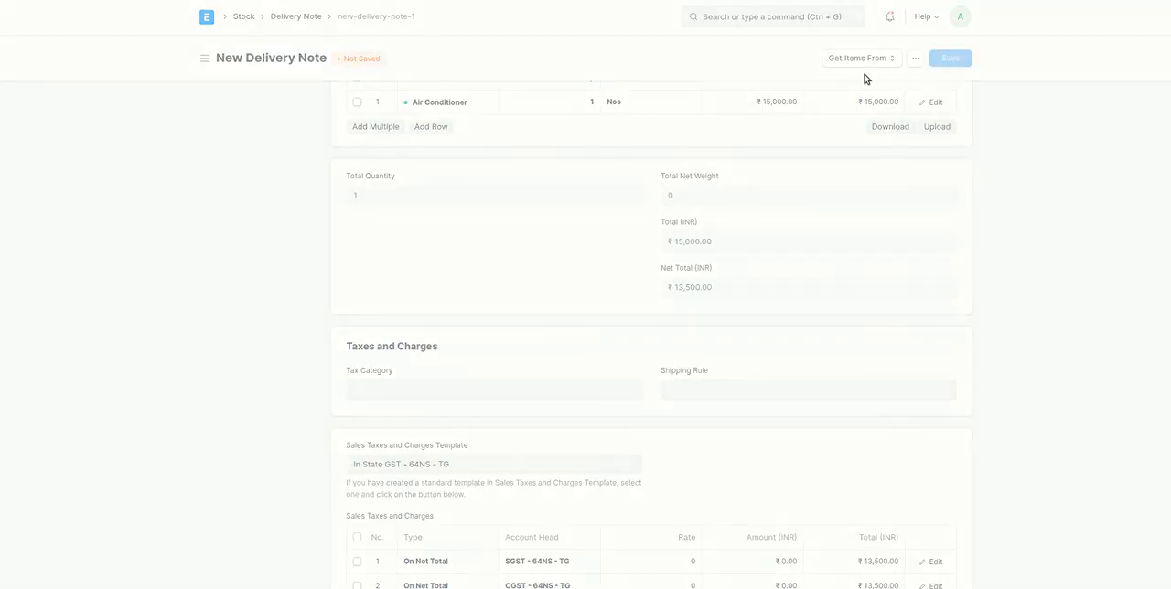
- Save and submit Henry's delivery note, confirming the permanent submission
{"action": "left_click", "coordinate": [949, 59]}
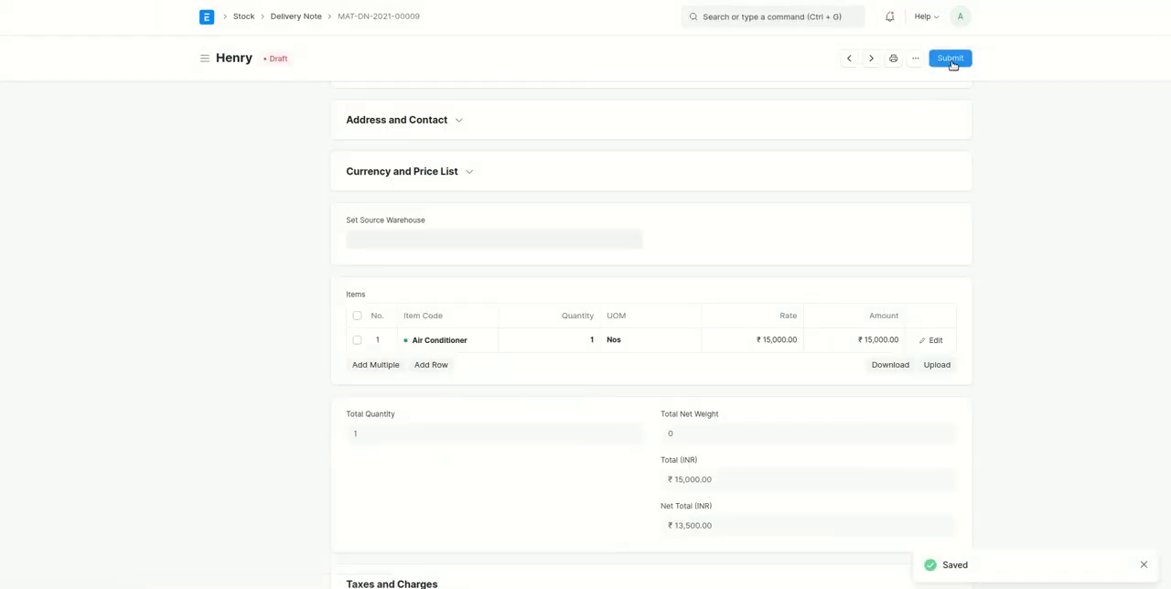
{"action": "left_click", "coordinate": [952, 59]}
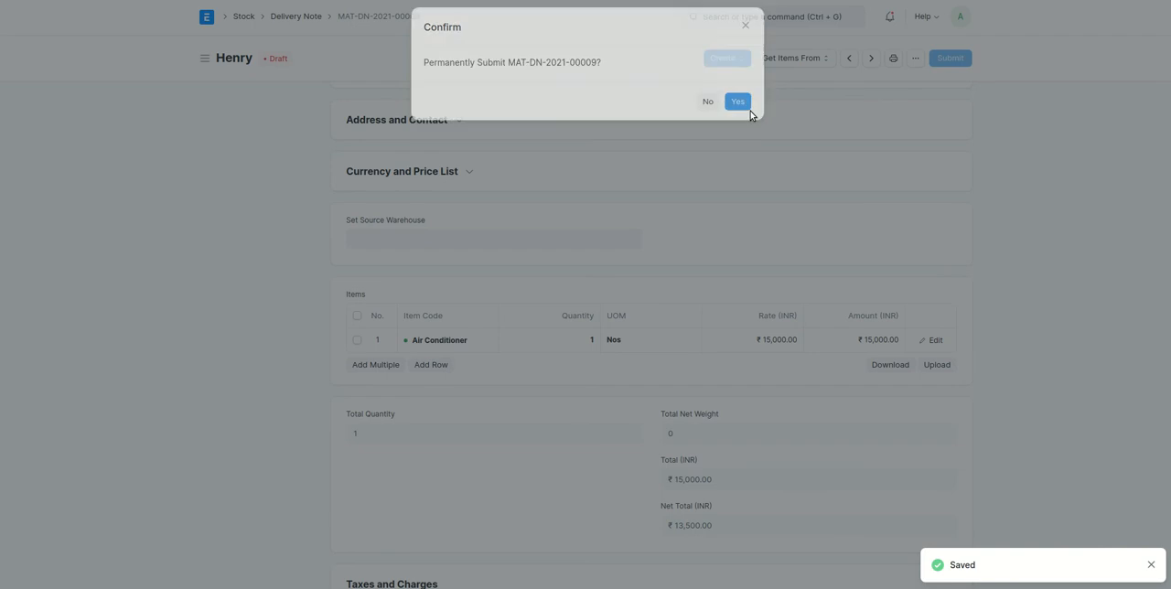
{"action": "left_click", "coordinate": [738, 103]}
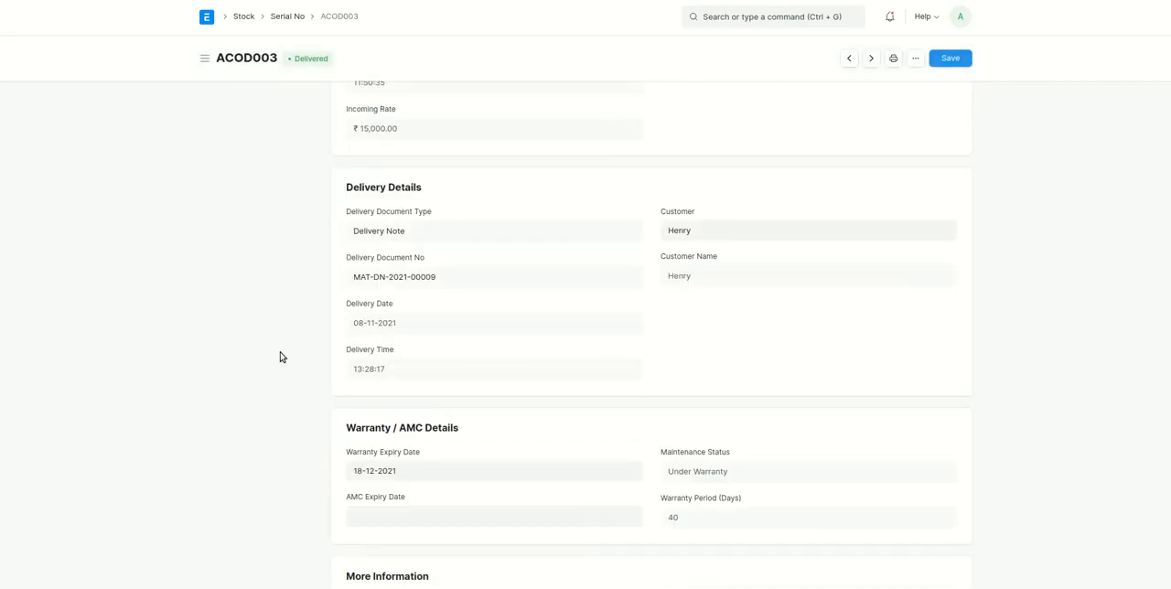
{"action": "scroll", "scroll_direction": "down", "scroll_amount": 3}
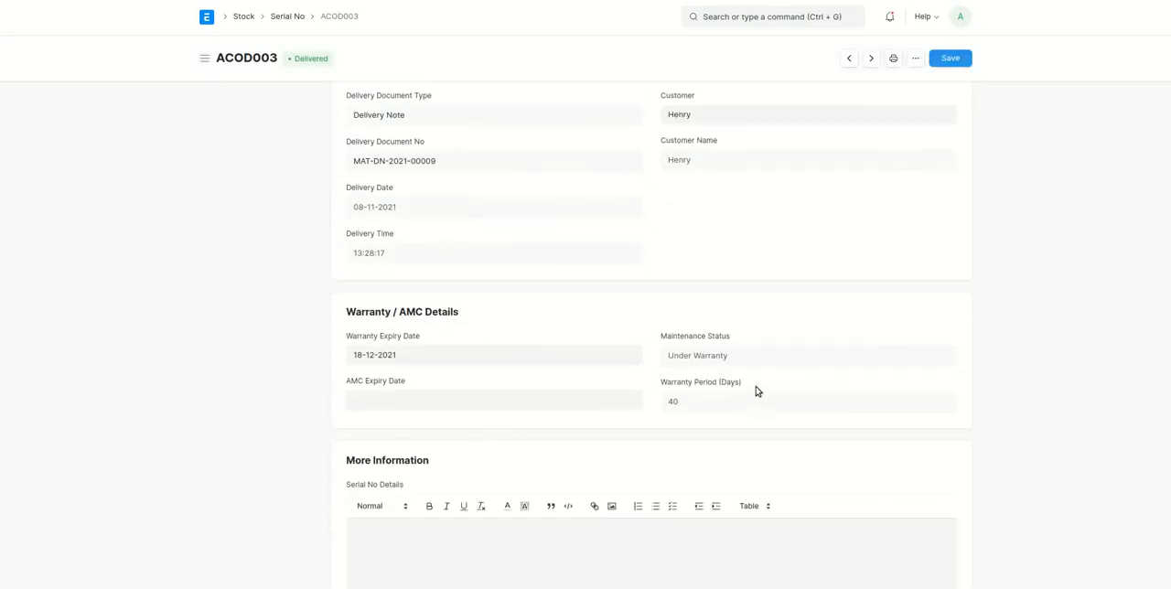
{"action": "mouse_move", "coordinate": [651, 425]}
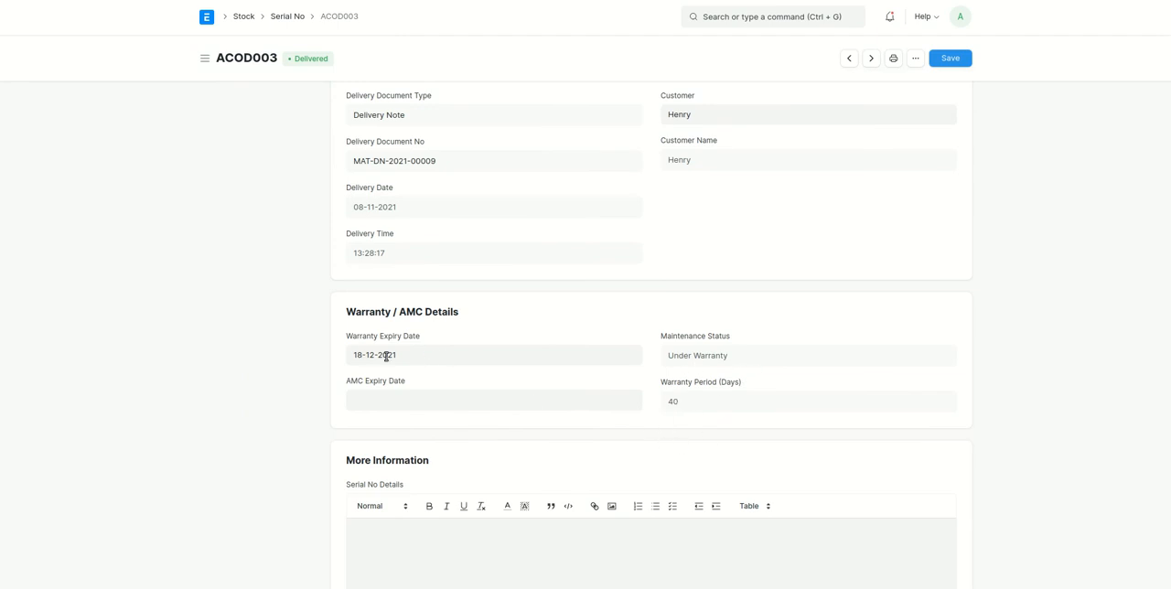
{"action": "mouse_move", "coordinate": [410, 355]}
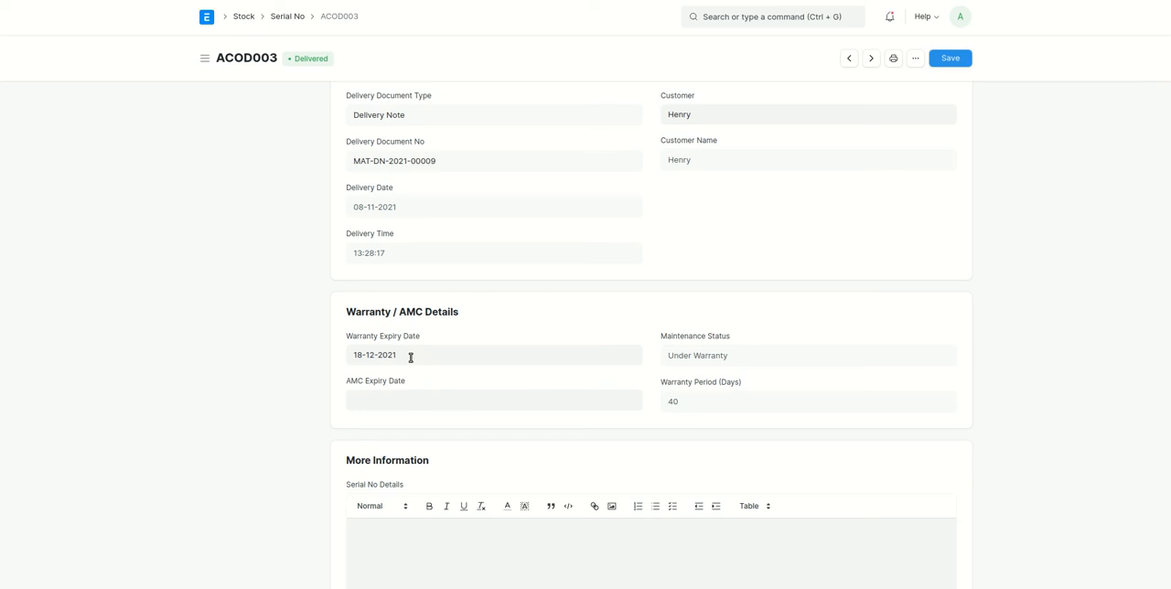
{"action": "mouse_move", "coordinate": [454, 358]}
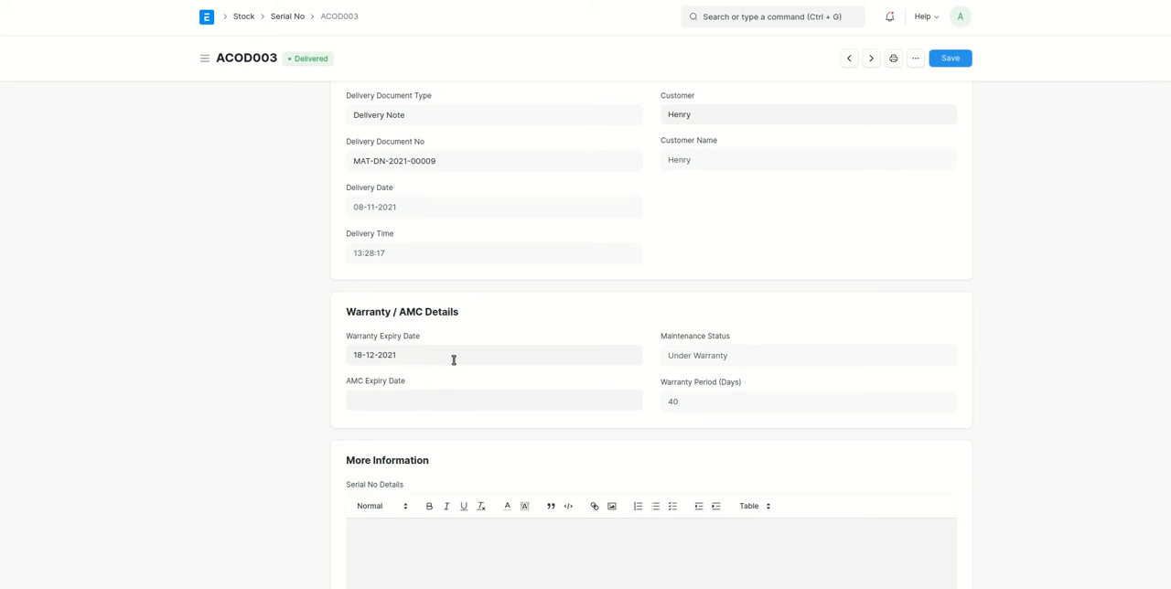
{"action": "mouse_move", "coordinate": [265, 311]}
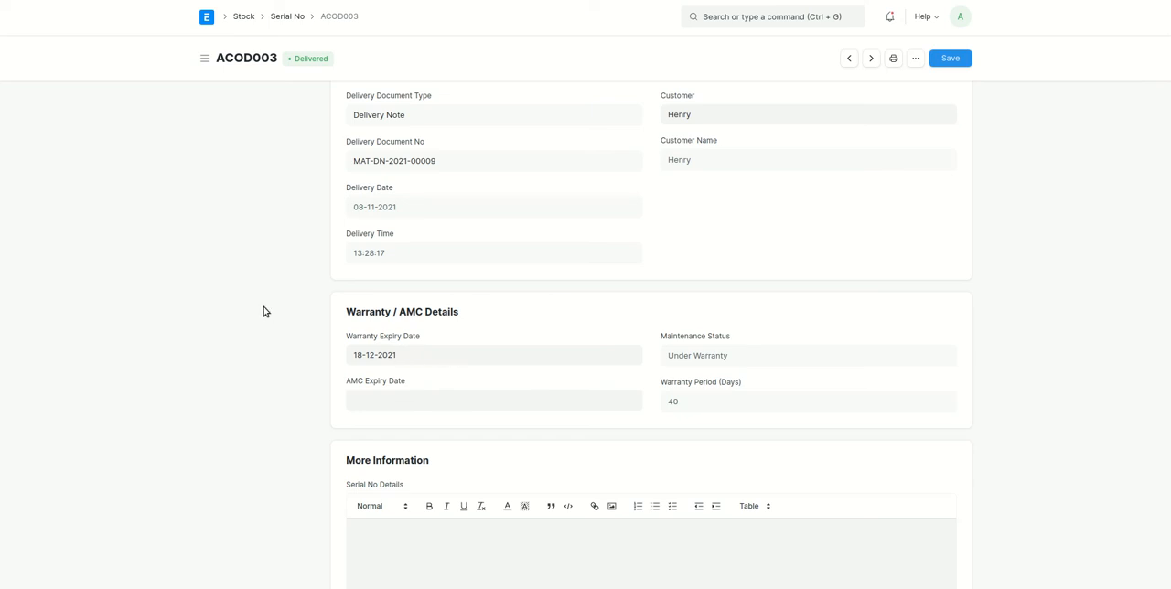
{"action": "mouse_move", "coordinate": [238, 190]}
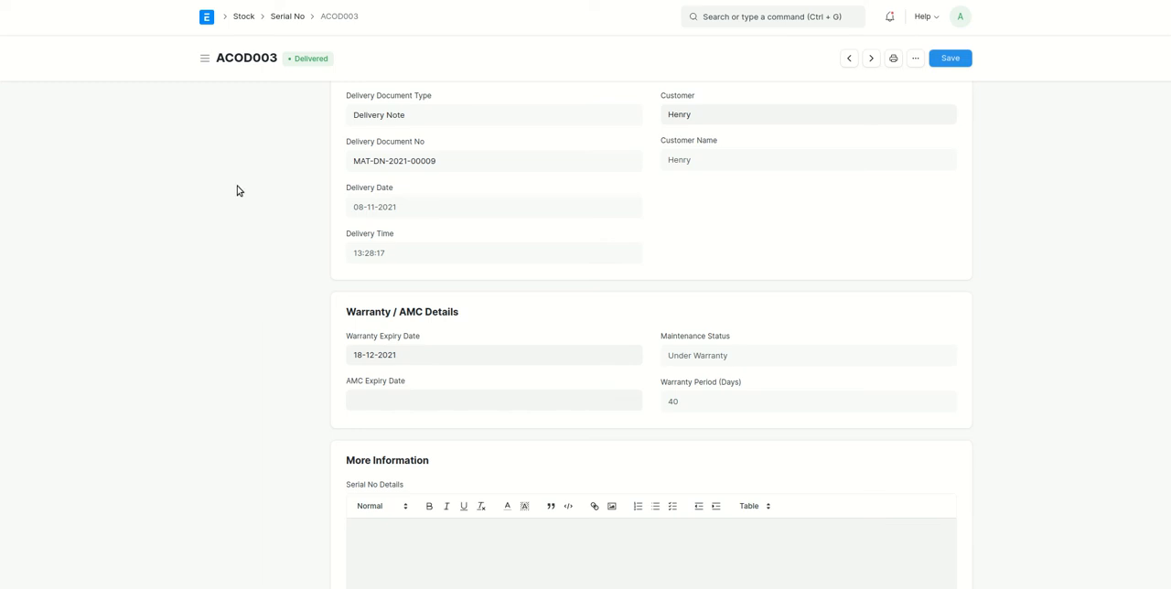
- Return to the delivery note and search 'wa' to reach the Warranty Claim list
{"action": "left_click", "coordinate": [395, 161]}
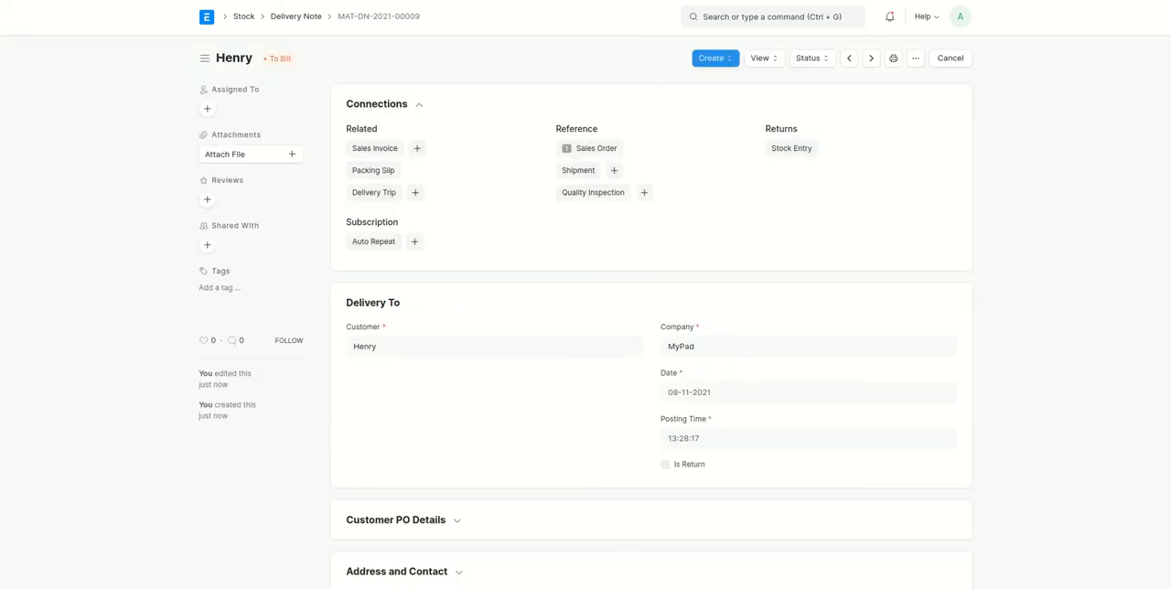
{"action": "scroll", "scroll_direction": "down", "scroll_amount": 3}
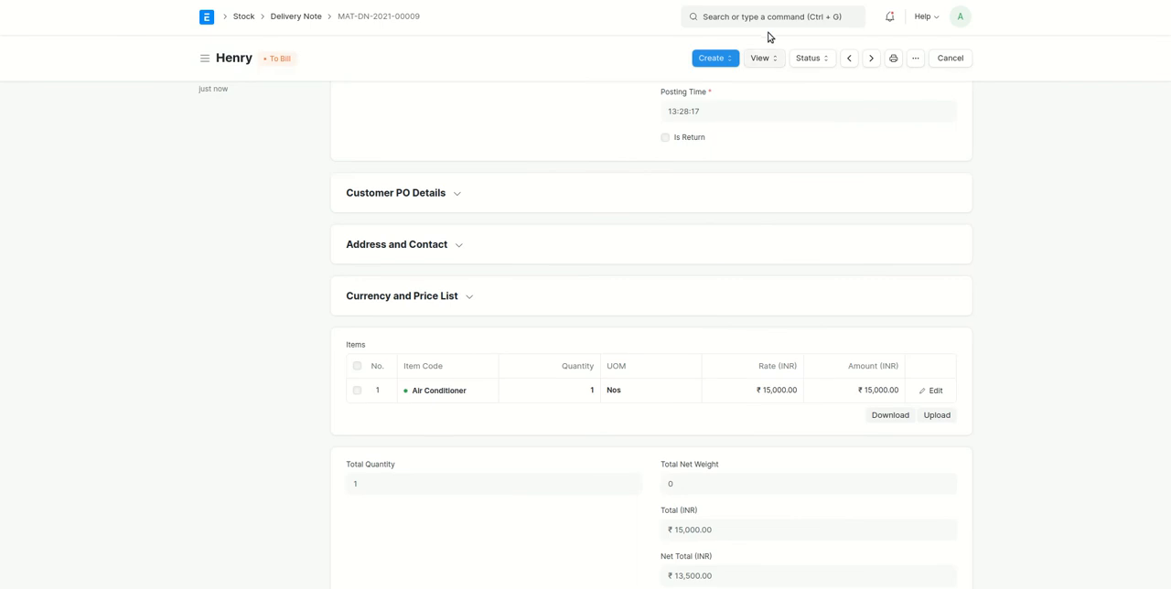
{"action": "type", "text": "wa"}
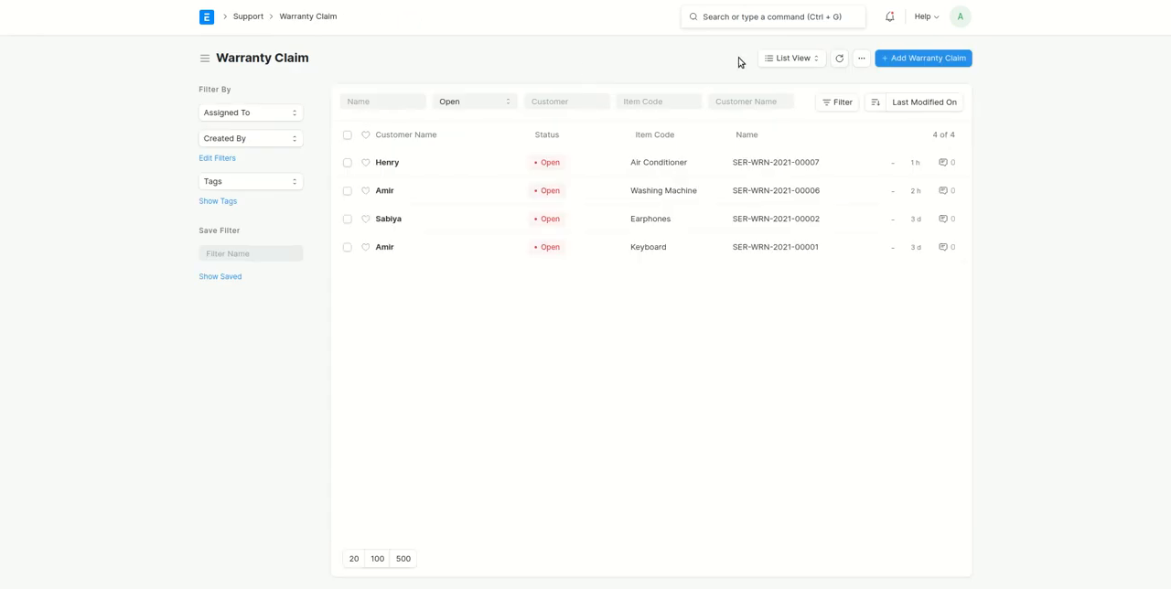
- Start a new warranty claim for customer Henry with serial number ACOD003 (Air Conditioner)
{"action": "left_click", "coordinate": [924, 59]}
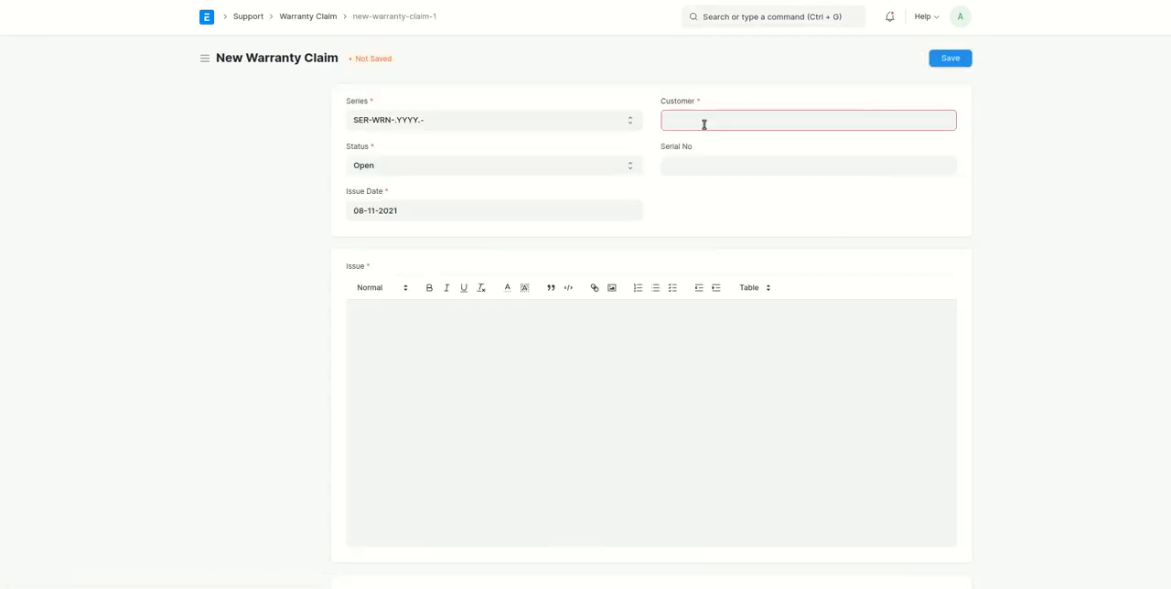
{"action": "type", "text": "Henry"}
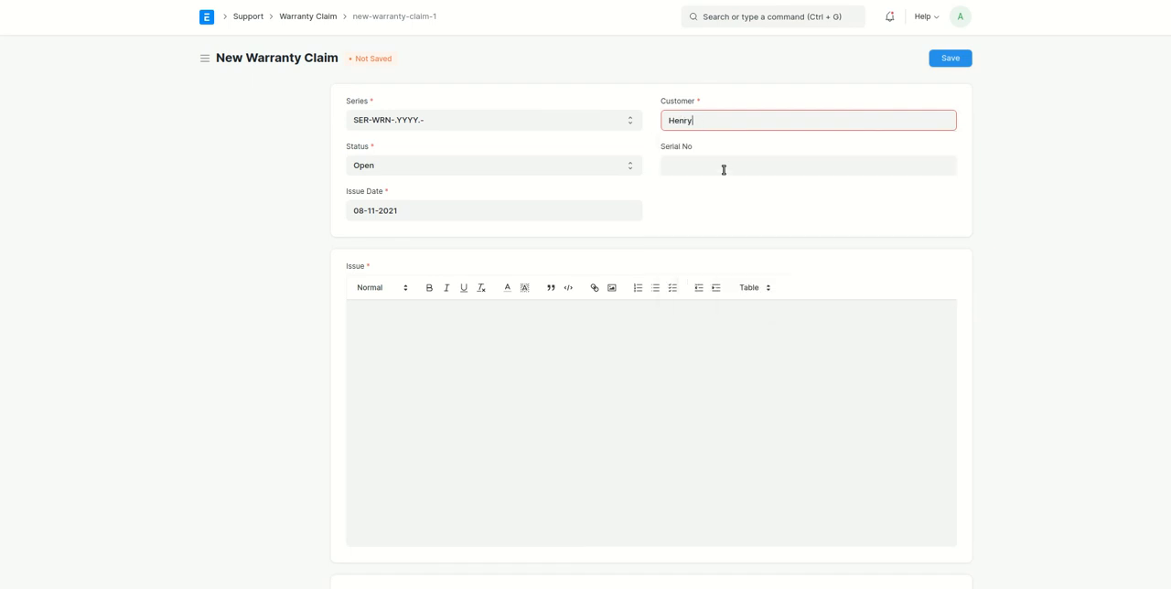
{"action": "left_click", "coordinate": [808, 165]}
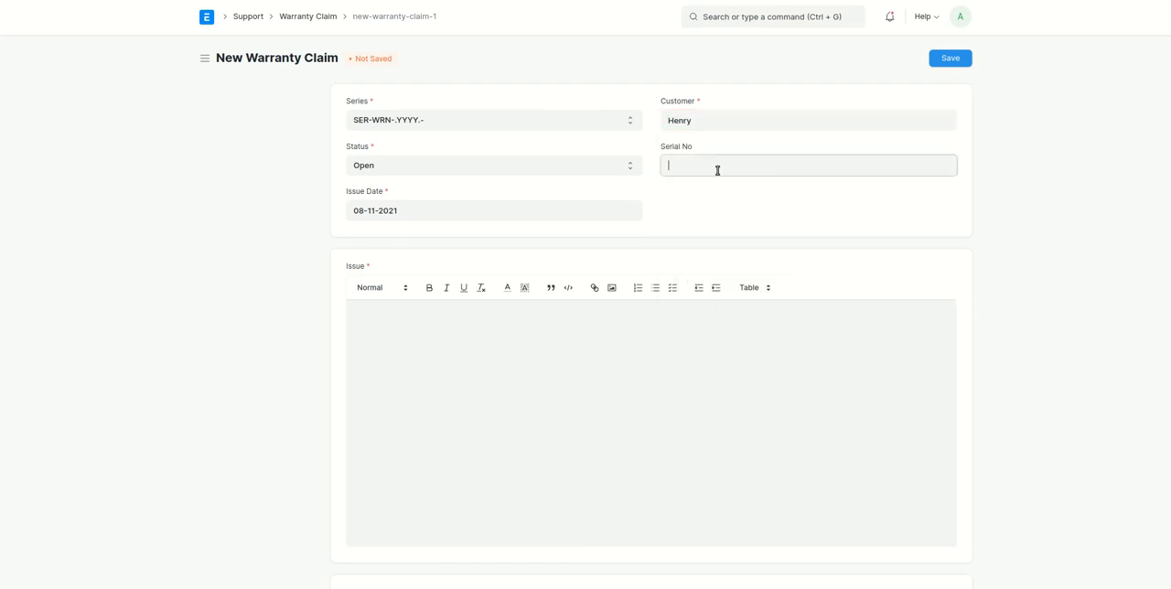
{"action": "left_click", "coordinate": [808, 165]}
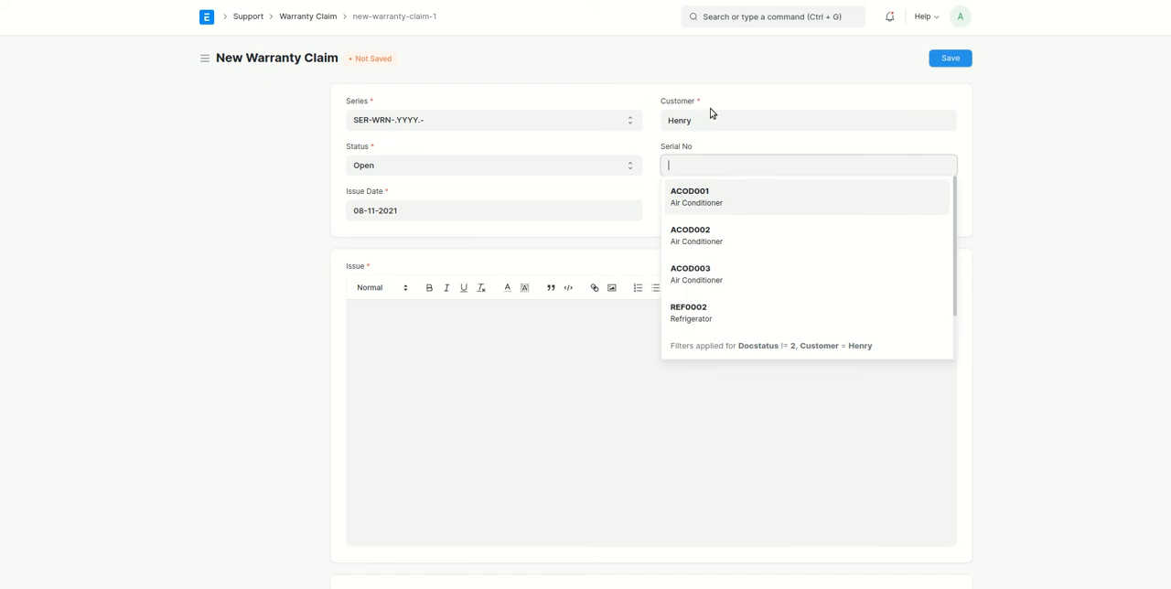
{"action": "mouse_move", "coordinate": [712, 272]}
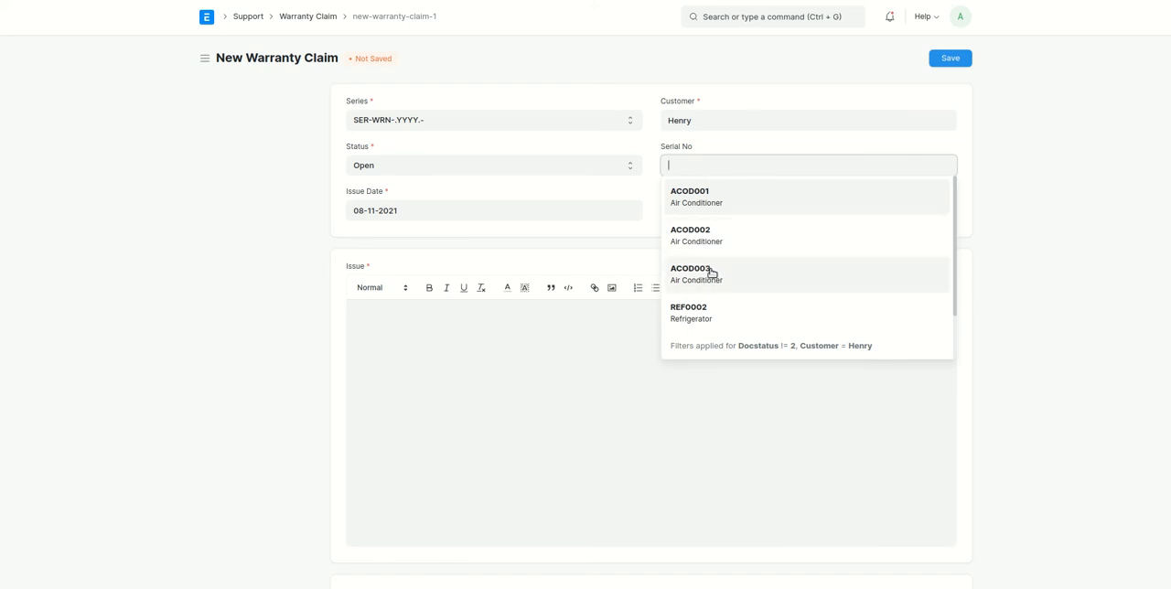
{"action": "left_click", "coordinate": [695, 275]}
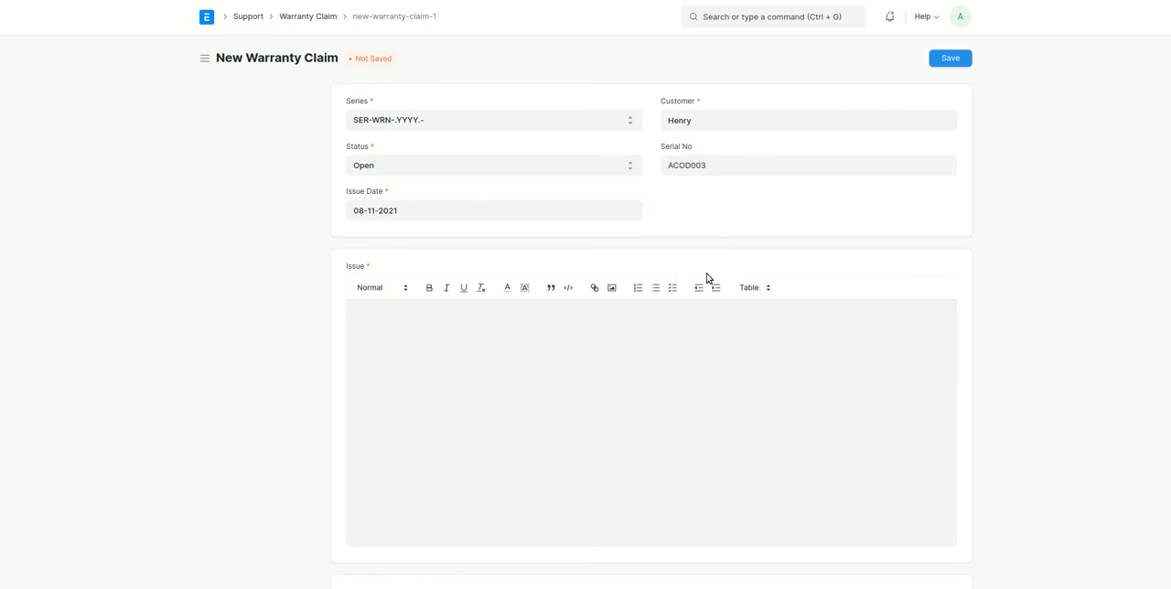
{"action": "scroll", "scroll_direction": "down", "scroll_amount": 3}
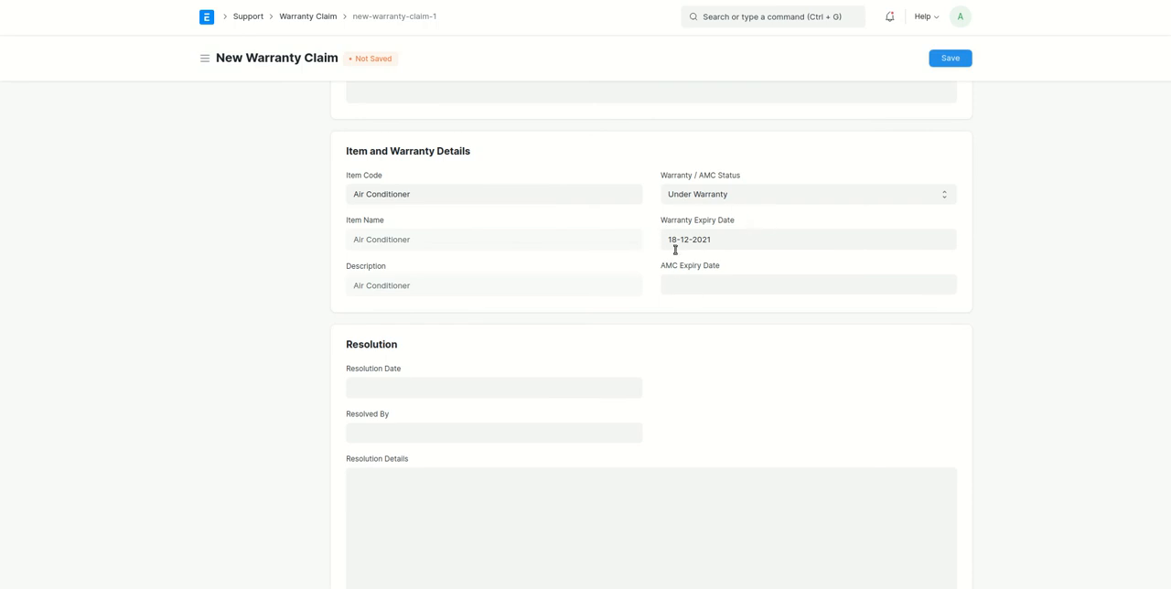
{"action": "mouse_move", "coordinate": [720, 256]}
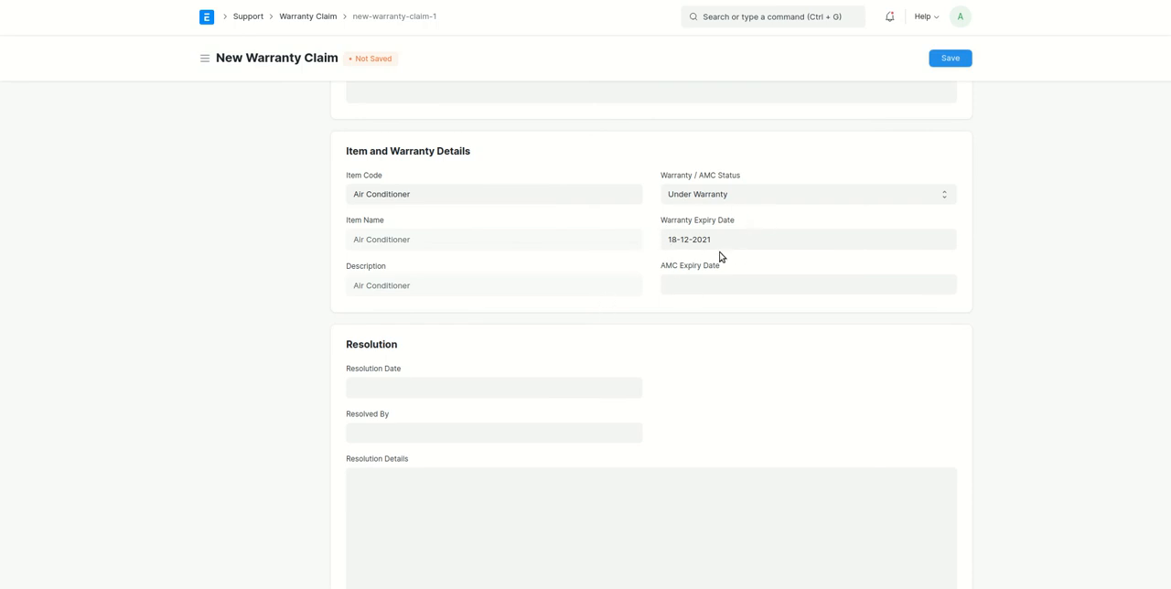
{"action": "scroll", "scroll_direction": "up", "scroll_amount": 3}
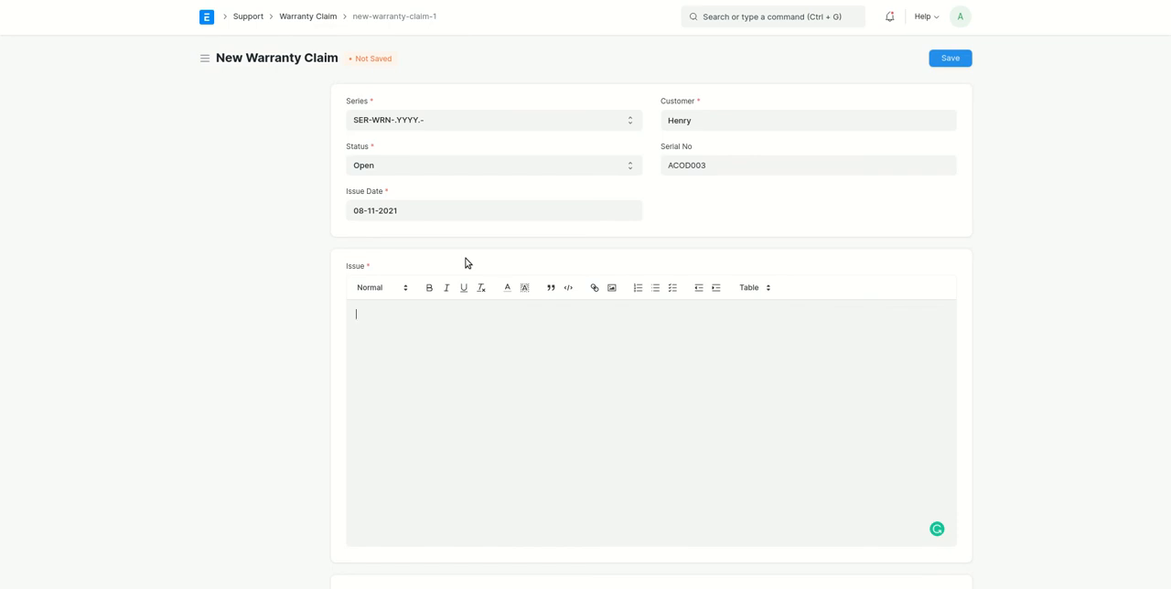
- Enter the issue 'Air conditioner stopped working' and save Henry's warranty claim
{"action": "type", "text": "Air con"}
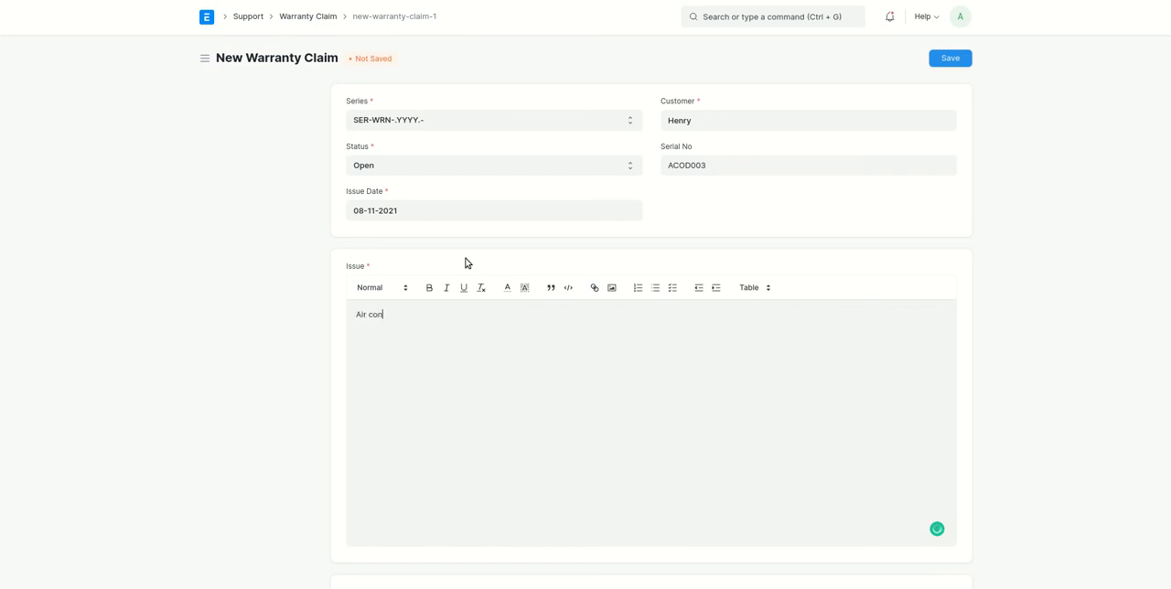
{"action": "type", "text": "ditioner stopped working"}
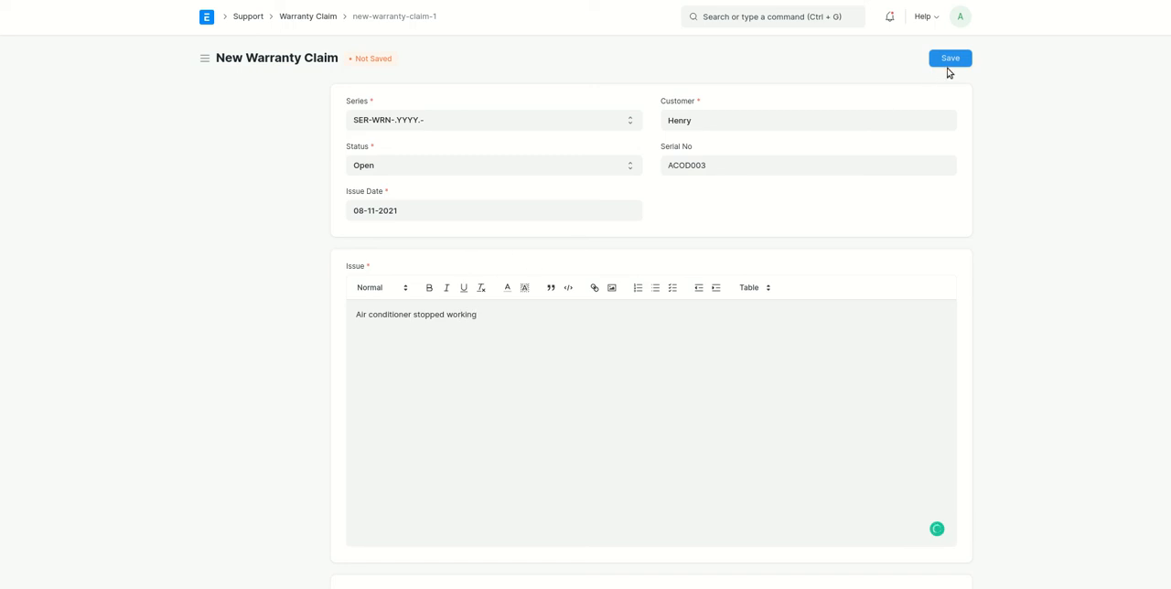
{"action": "left_click", "coordinate": [947, 59]}
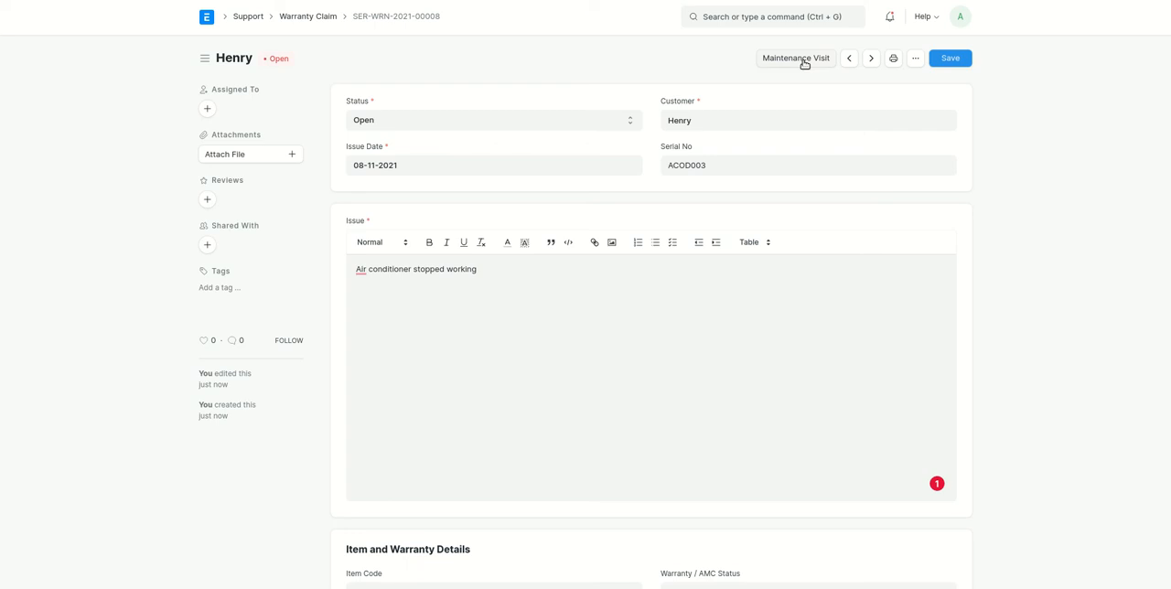
{"action": "mouse_move", "coordinate": [503, 102]}
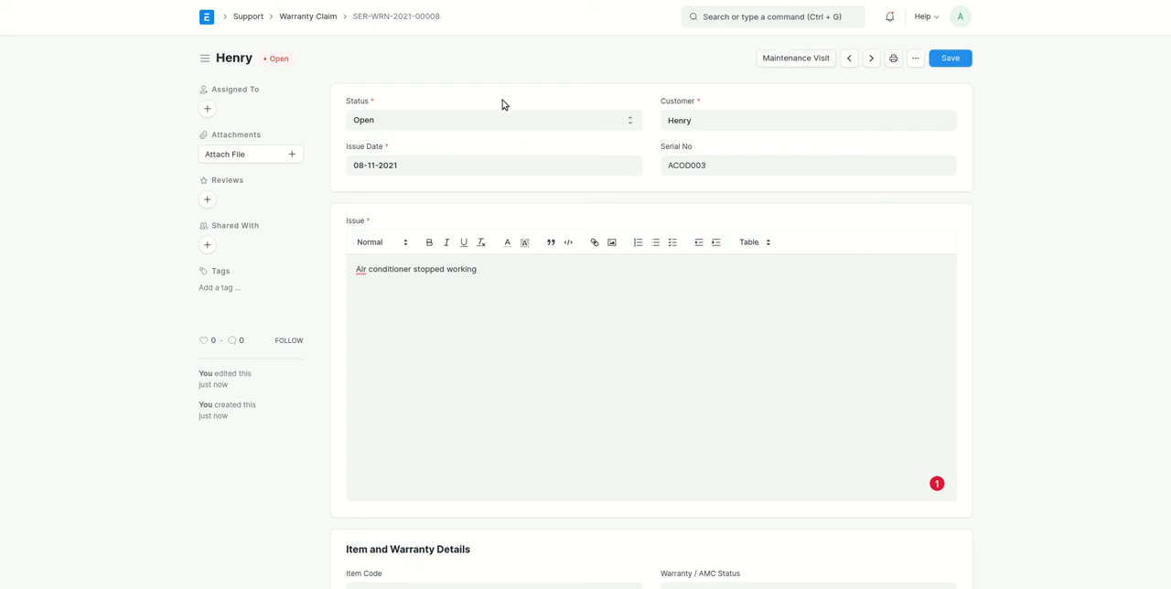
- Review the saved claim and return to the Warranty Claim list via the breadcrumb
{"action": "scroll", "scroll_direction": "down", "scroll_amount": 3}
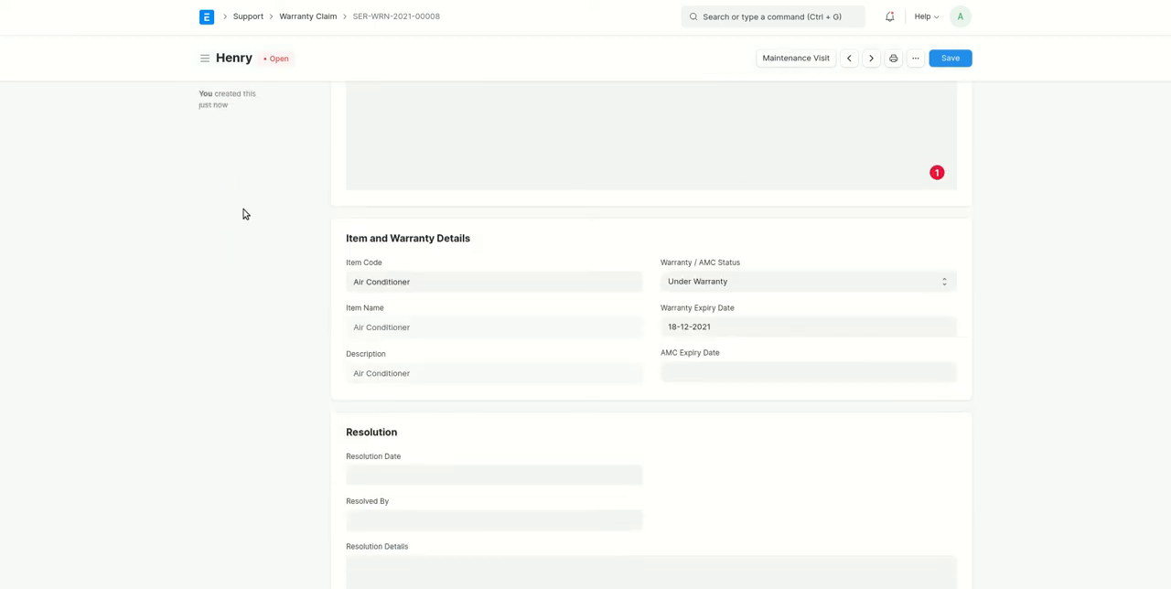
{"action": "scroll", "scroll_direction": "down", "scroll_amount": 3}
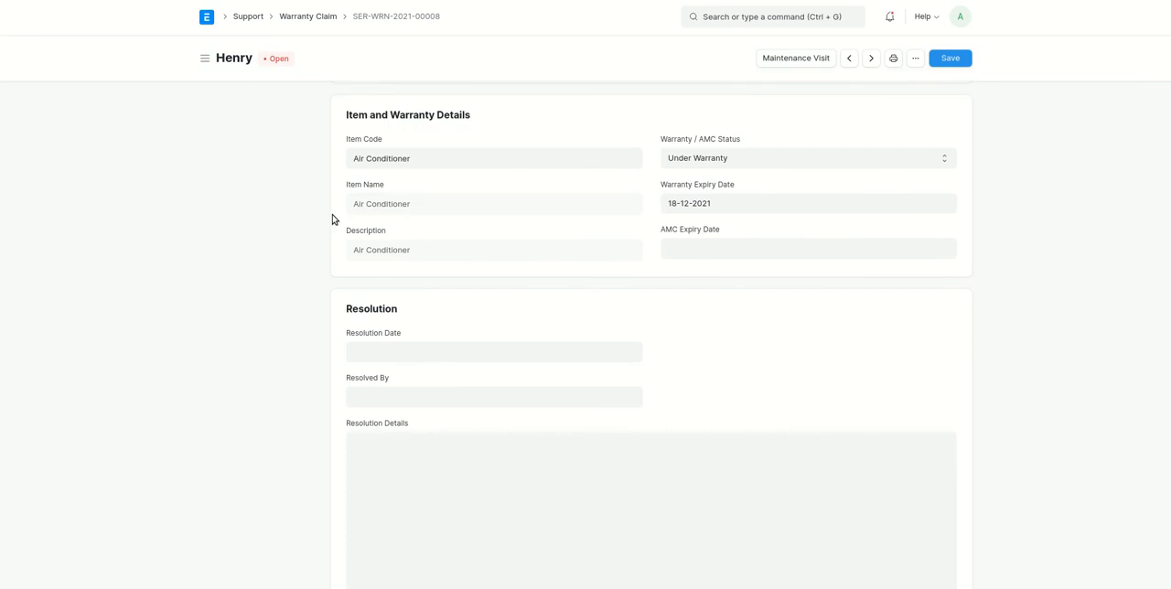
{"action": "mouse_move", "coordinate": [322, 170]}
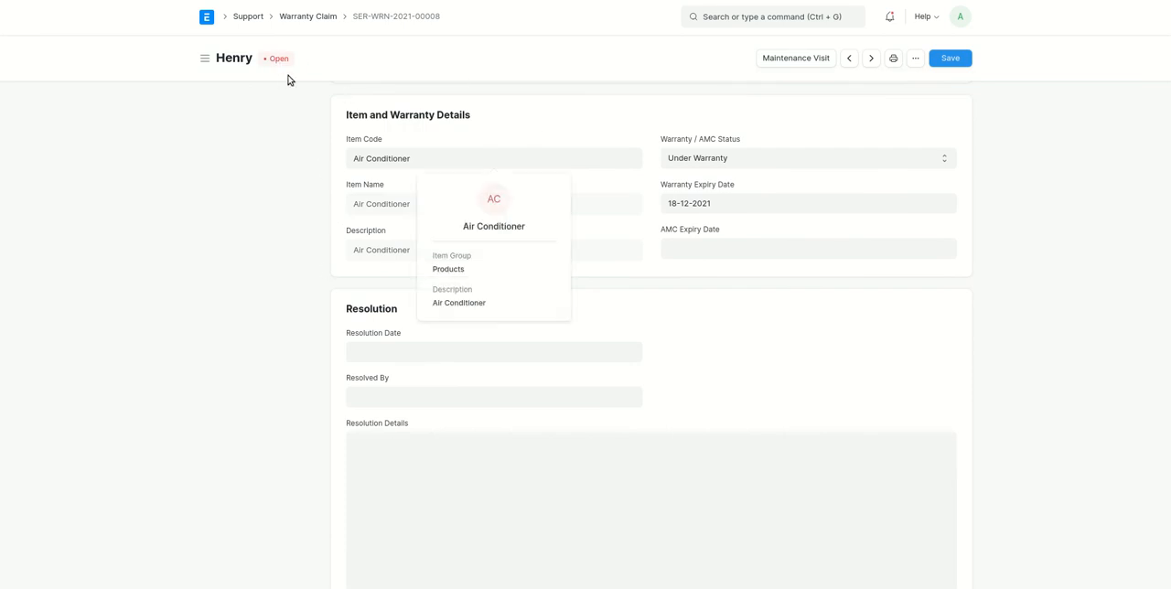
{"action": "mouse_move", "coordinate": [307, 30]}
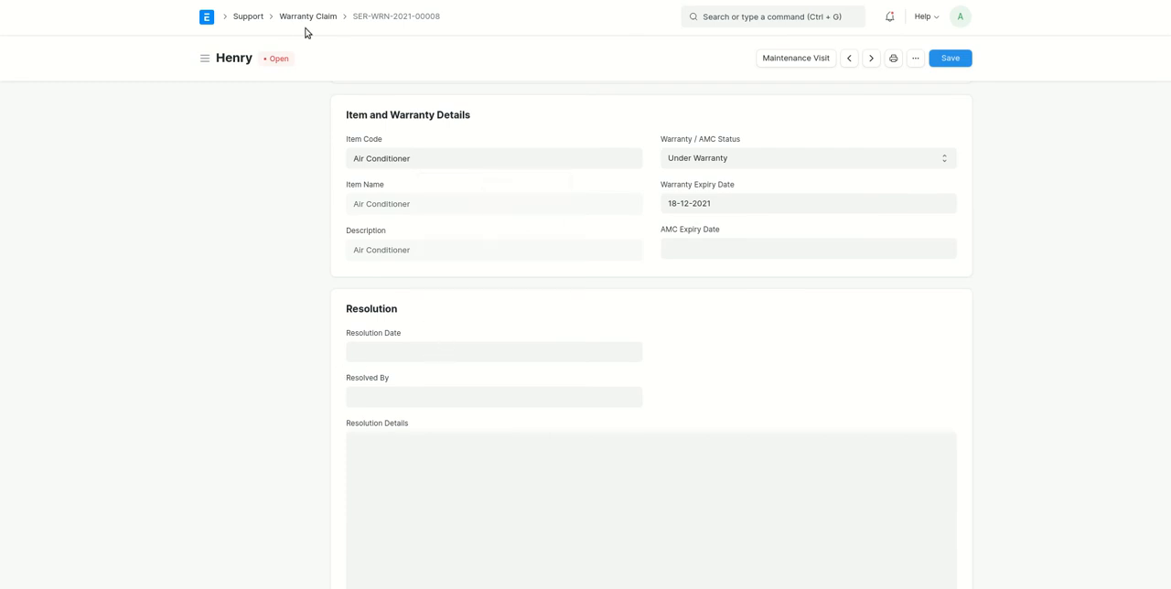
{"action": "left_click", "coordinate": [304, 16]}
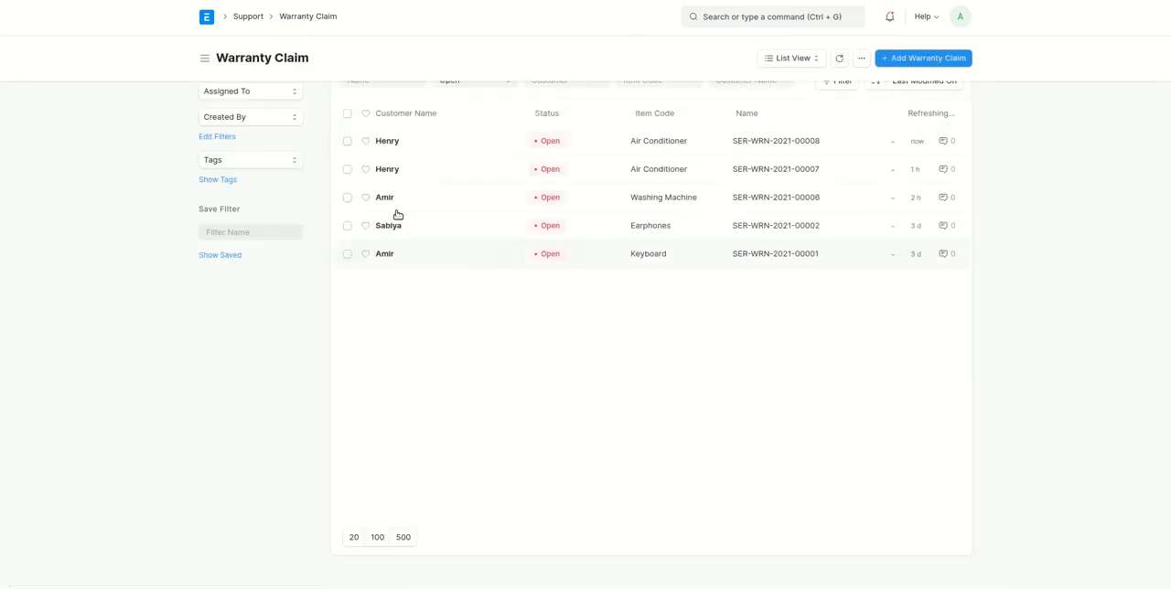
{"action": "left_click", "coordinate": [472, 101]}
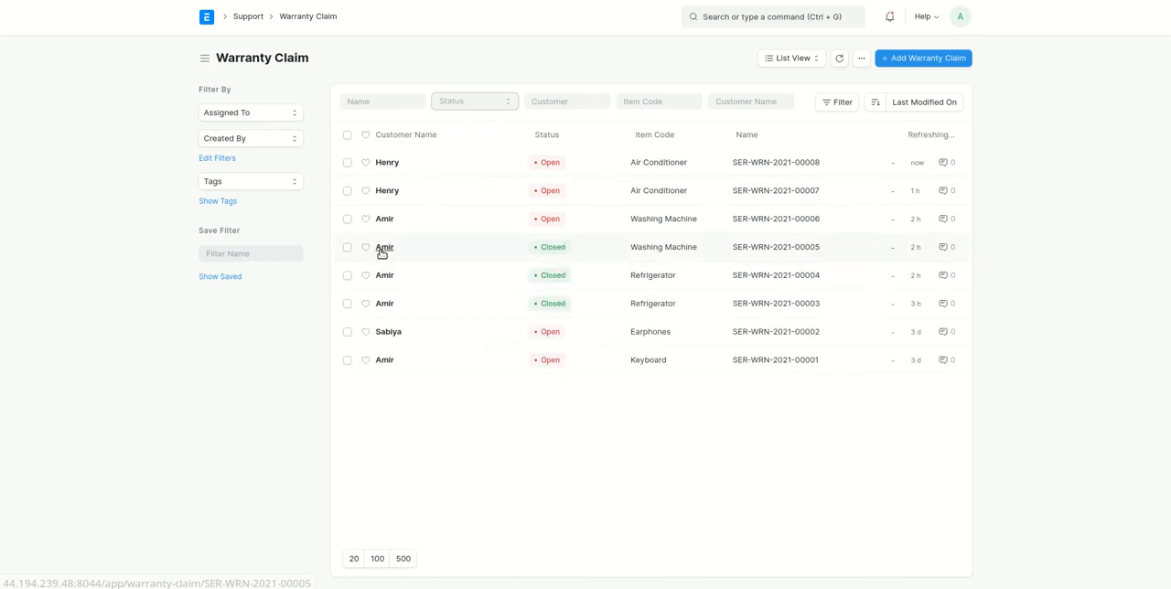
{"action": "left_click", "coordinate": [384, 247]}
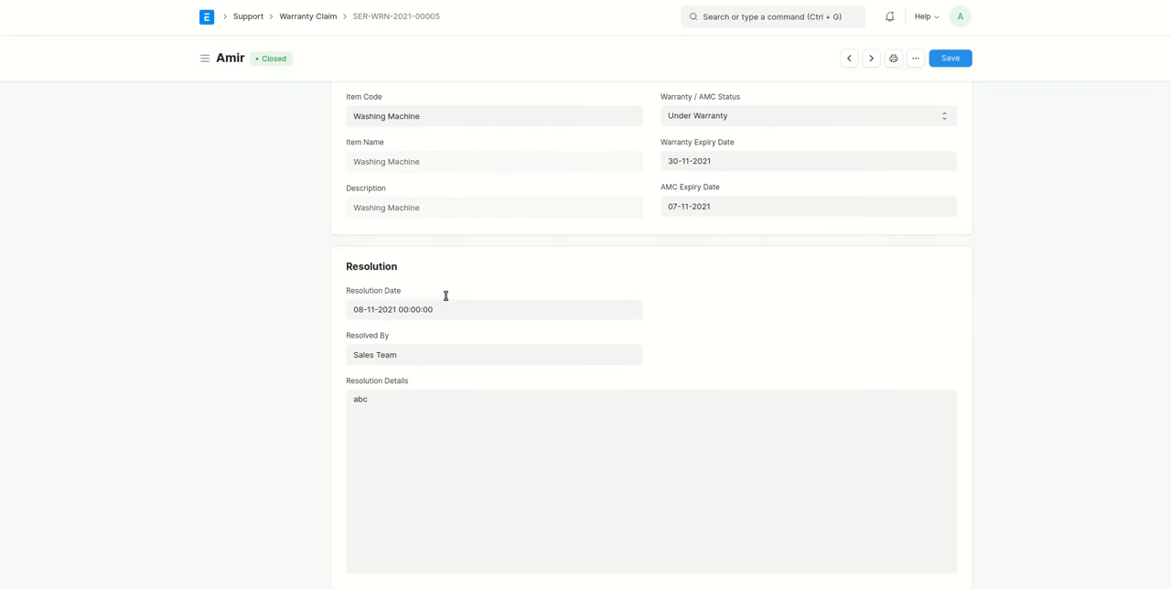
{"action": "mouse_move", "coordinate": [405, 359]}
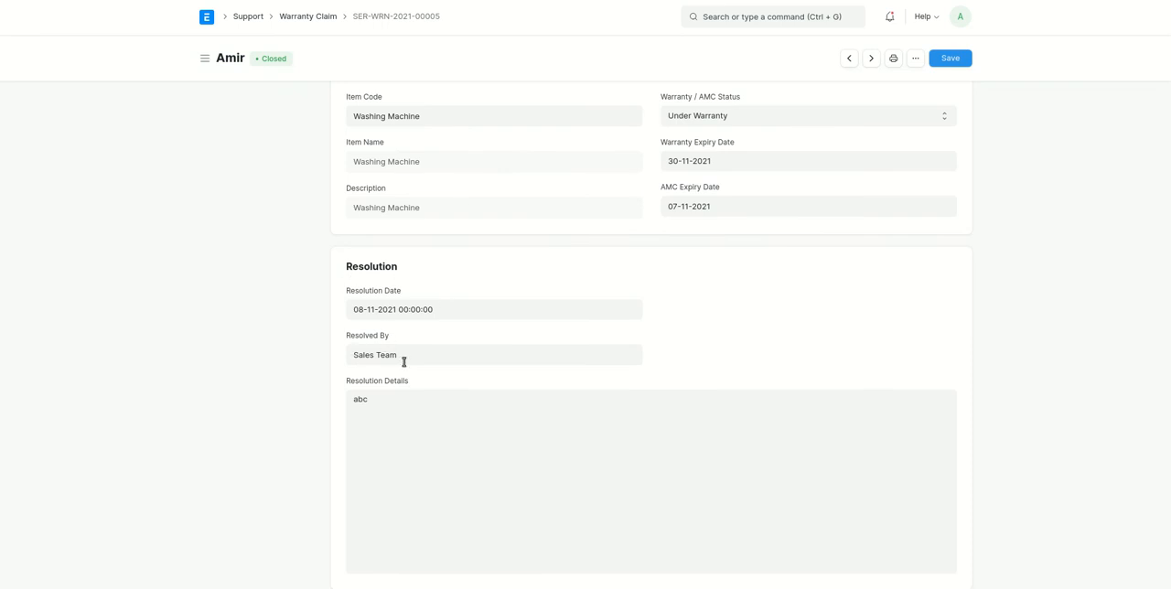
{"action": "mouse_move", "coordinate": [260, 236]}
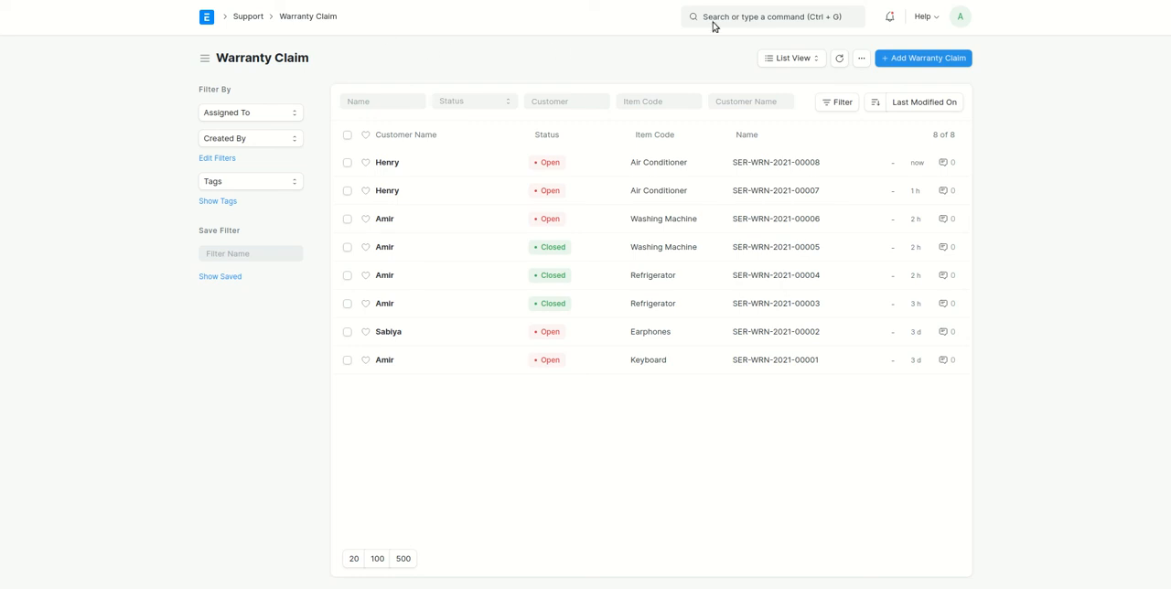
- Search 'web form' and open the Warranty claim web form record
{"action": "type", "text": "web f"}
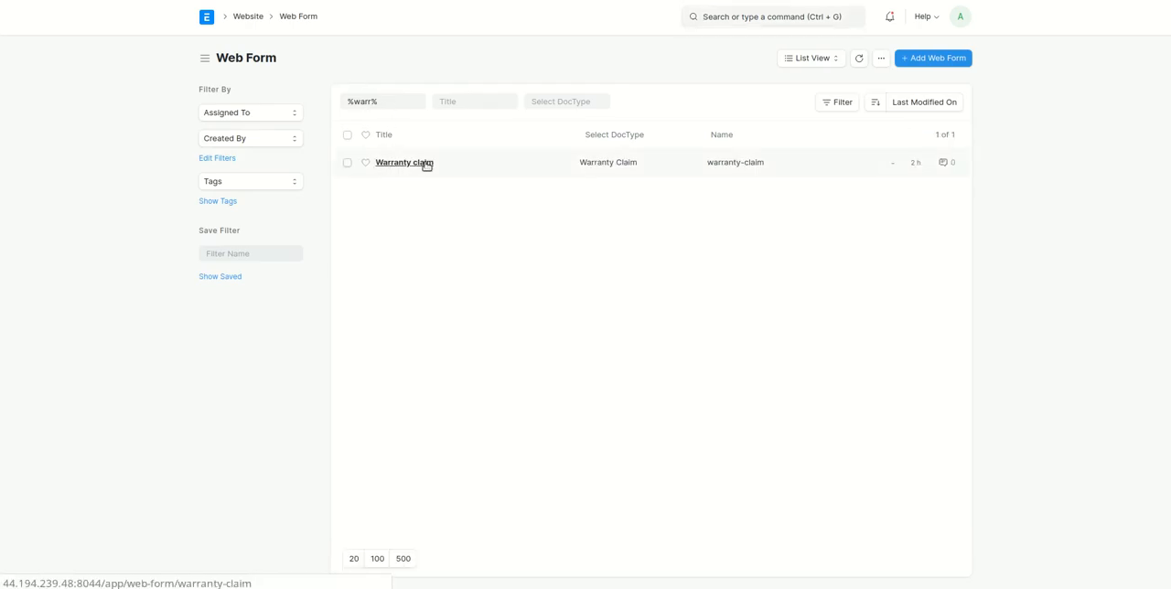
{"action": "left_click", "coordinate": [402, 163]}
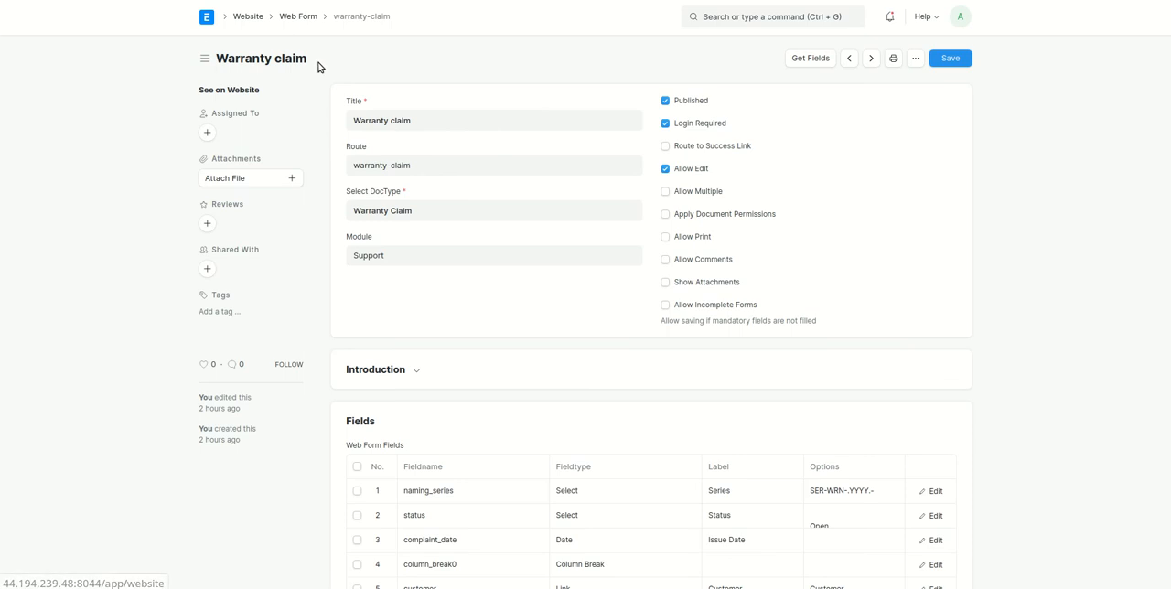
{"action": "mouse_move", "coordinate": [320, 79]}
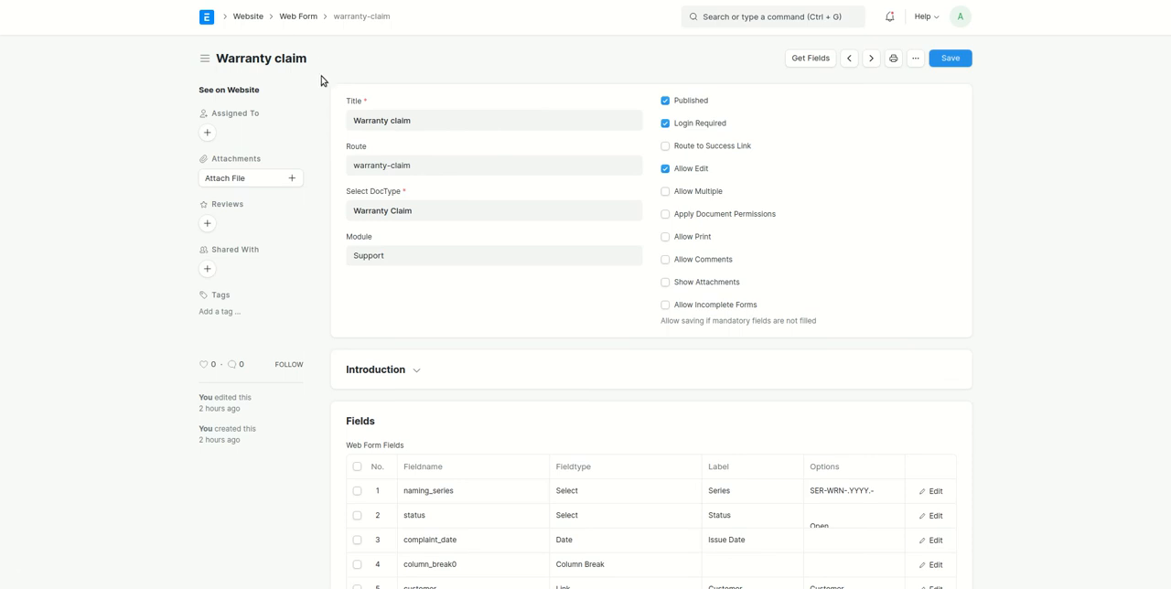
{"action": "mouse_move", "coordinate": [519, 305]}
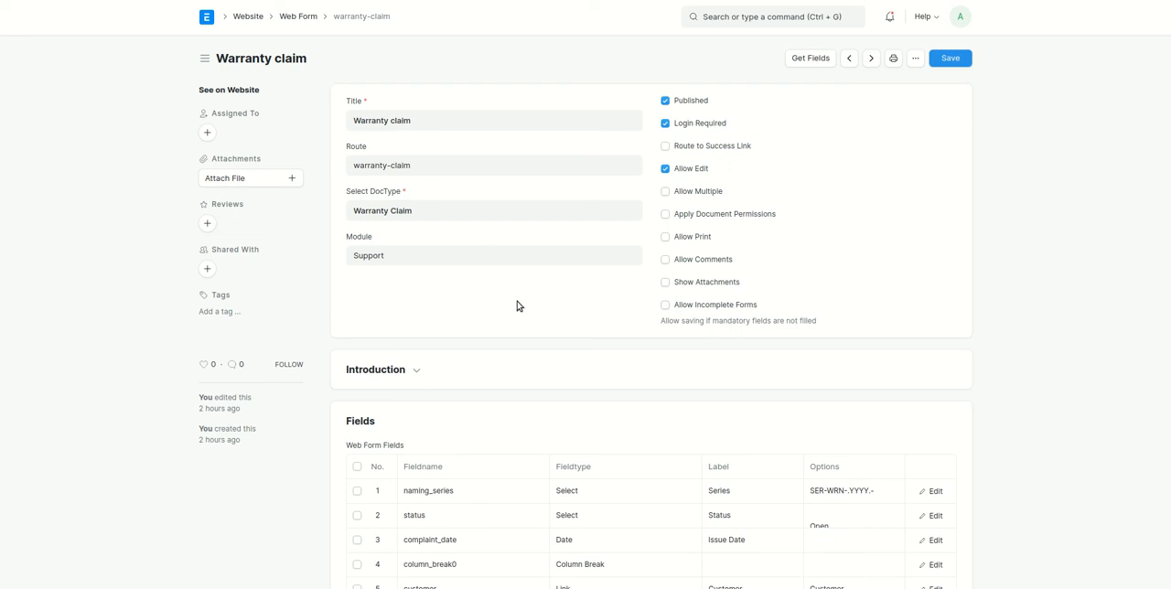
{"action": "mouse_move", "coordinate": [600, 308]}
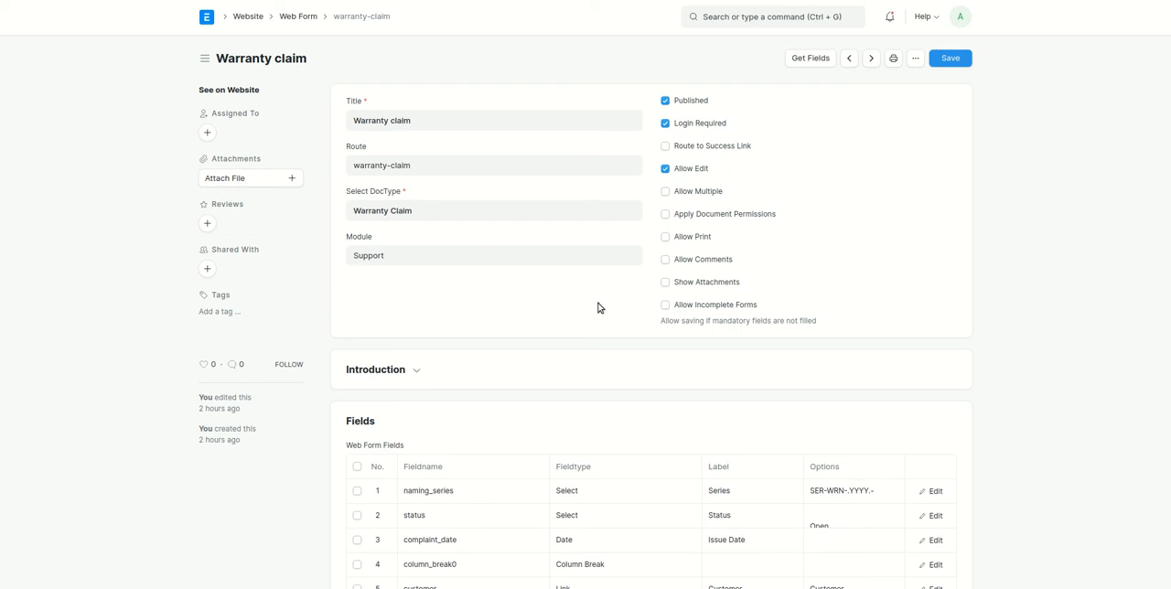